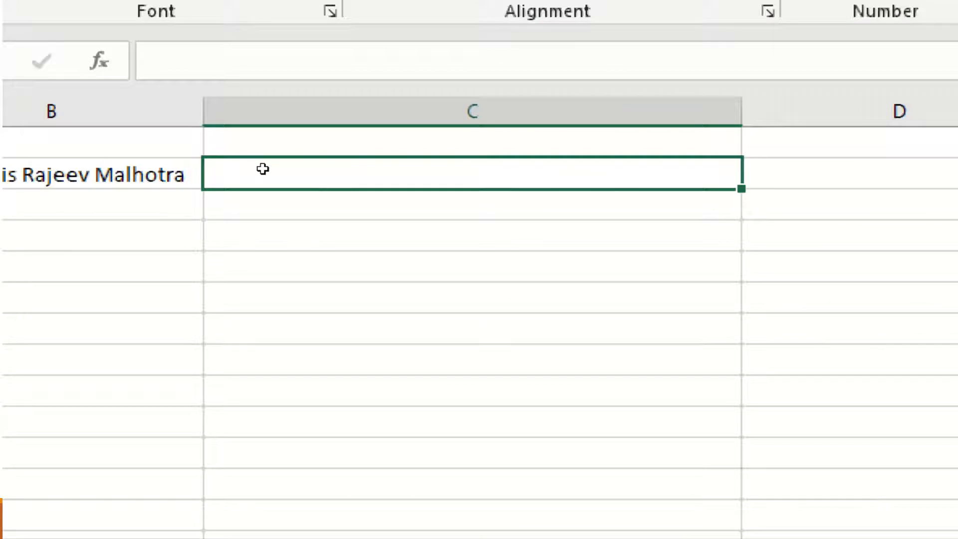
Enter =SUBSTITUTE(B7," ","@",3) below the first result so only the third space becomes @.
{"action": "type", "text": "=s"}
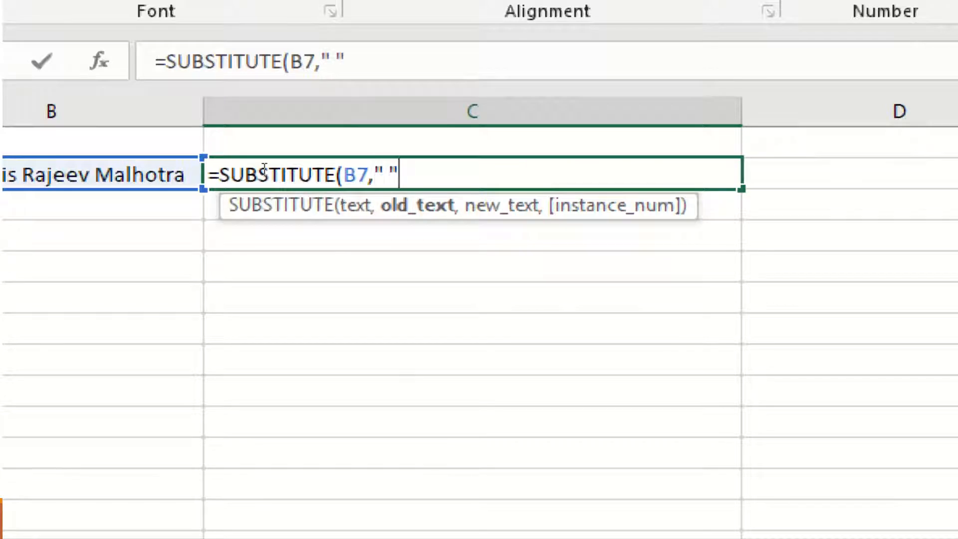
{"action": "type", "text": ",\"@"}
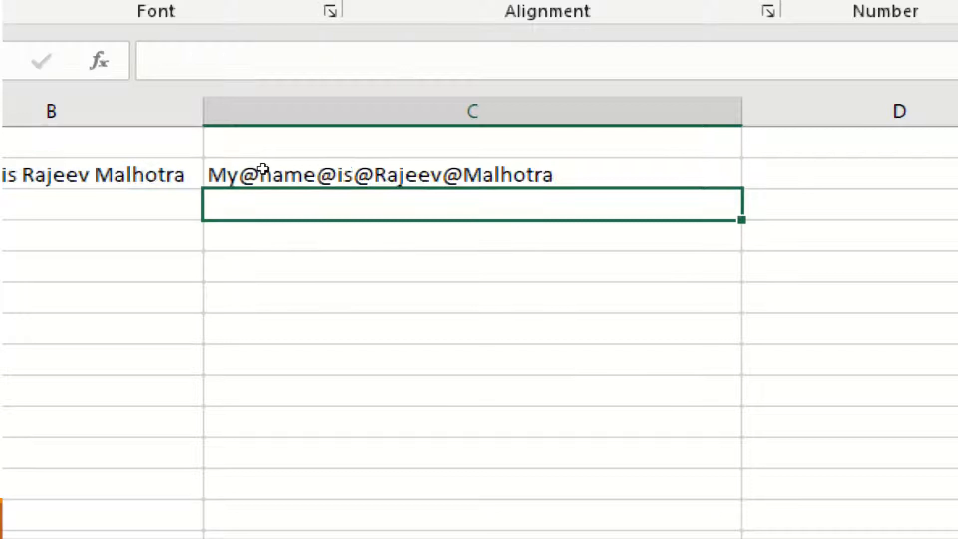
{"action": "mouse_move", "coordinate": [340, 240]}
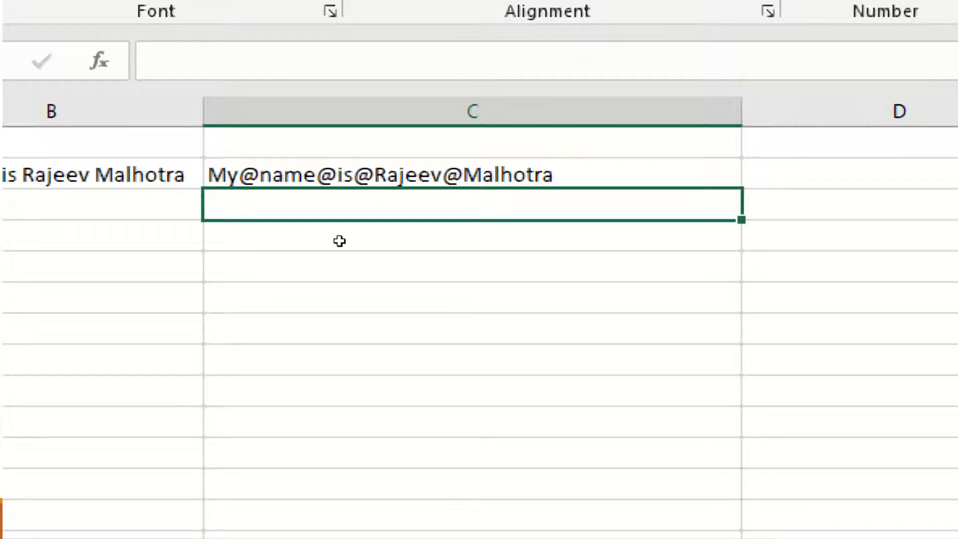
{"action": "type", "text": "="}
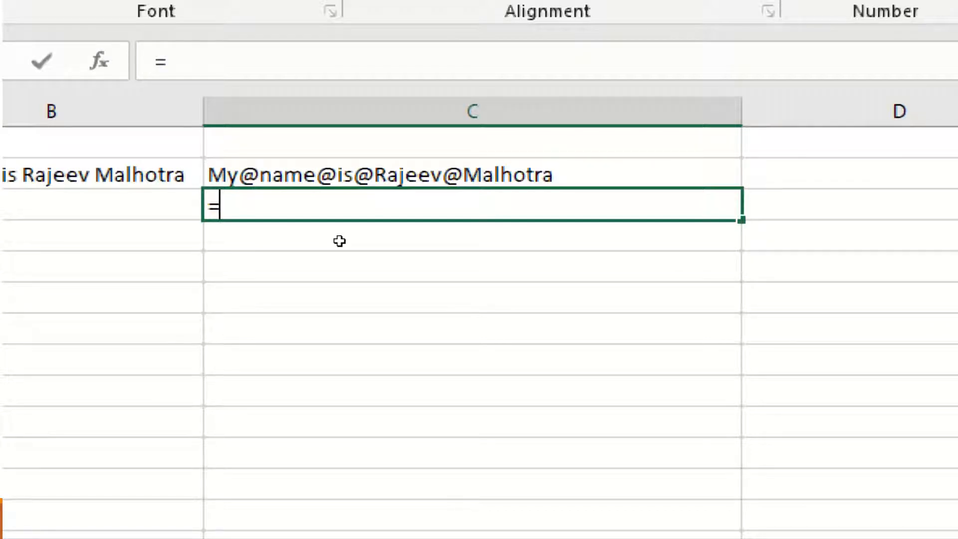
{"action": "type", "text": "SUBSTITUTE(B7"}
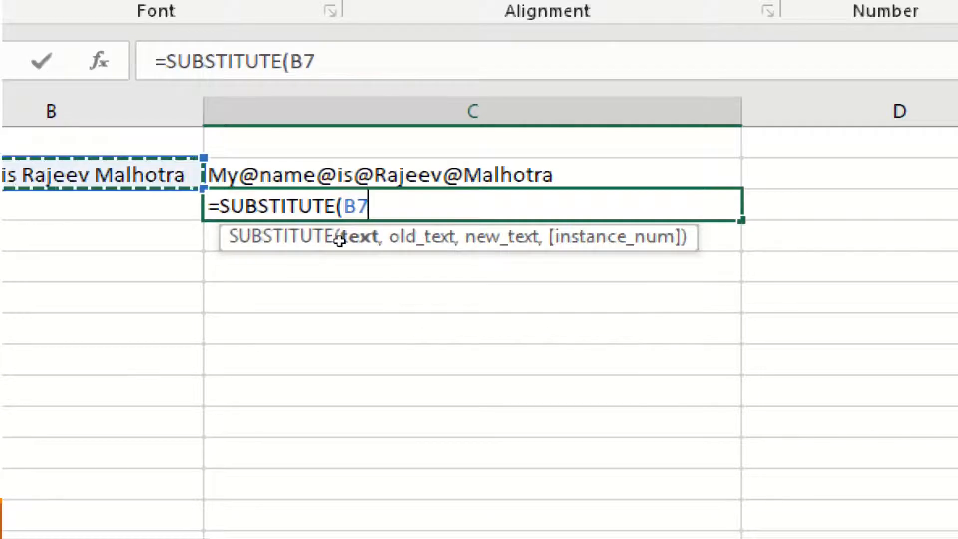
{"action": "type", "text": ","}
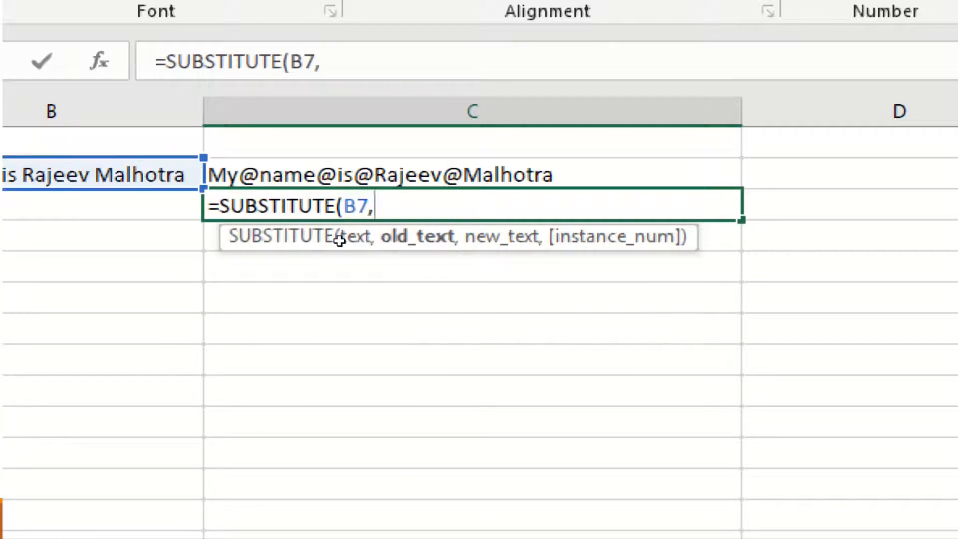
{"action": "type", "text": "\" \","}
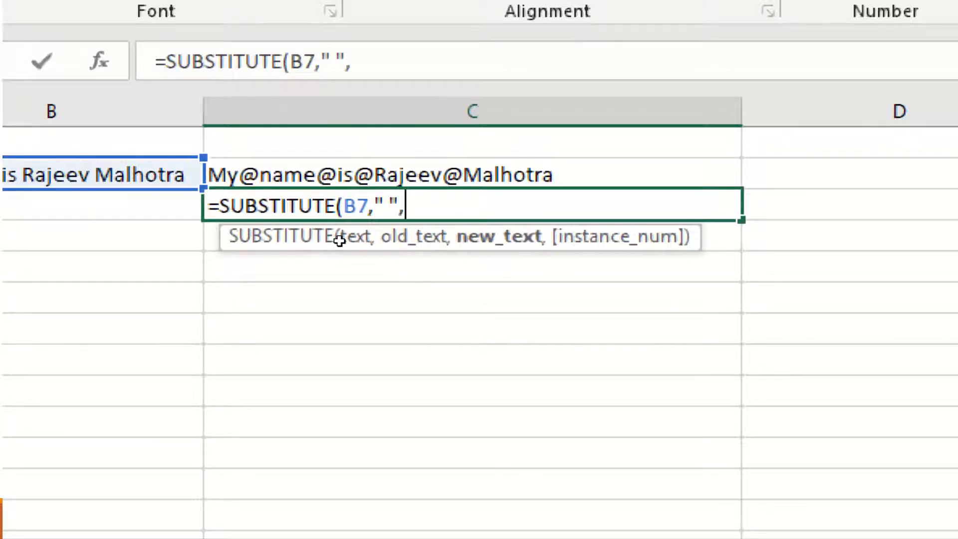
{"action": "type", "text": "\"@"}
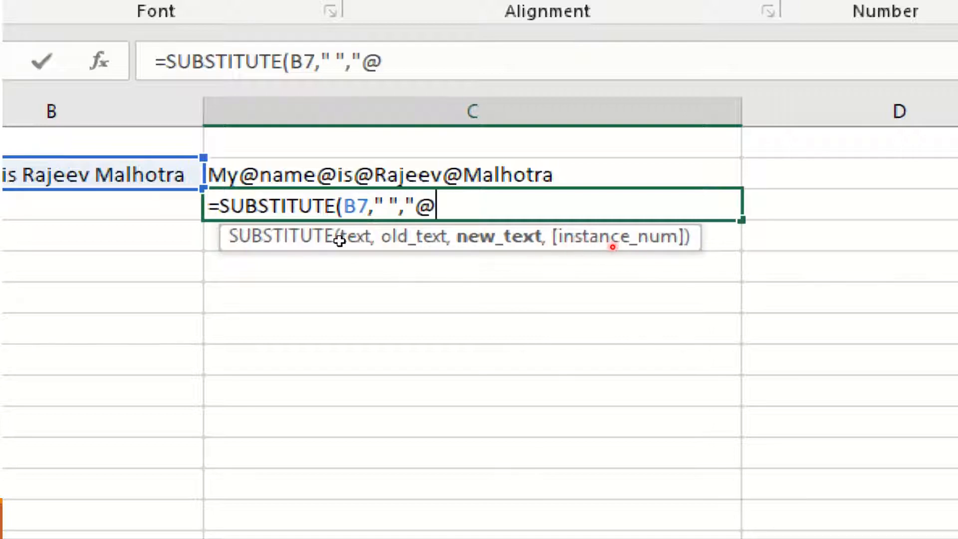
{"action": "type", "text": ","}
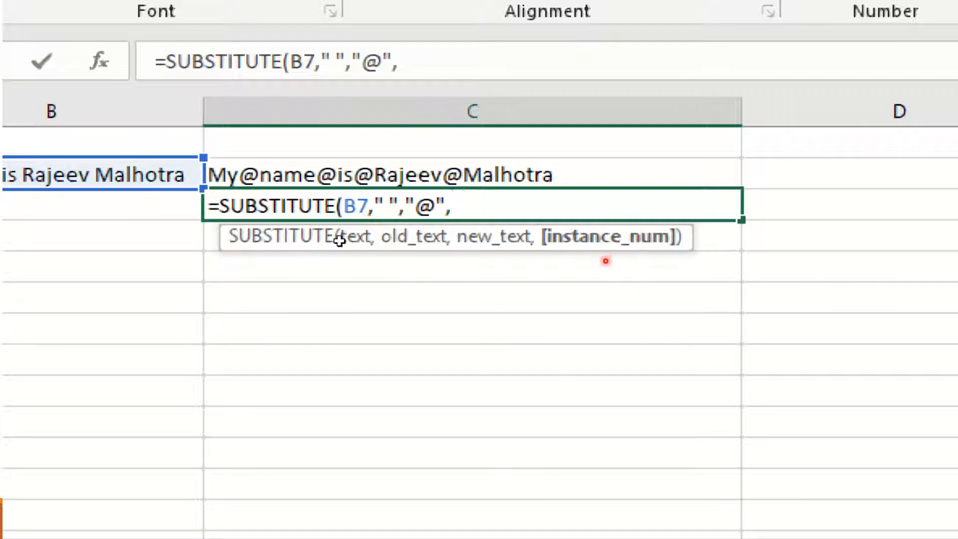
{"action": "type", "text": "3)"}
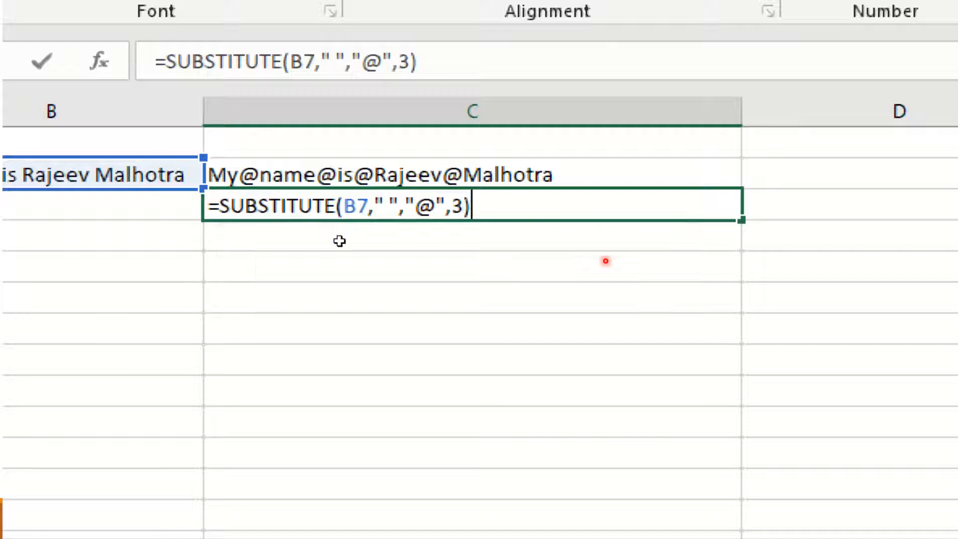
{"action": "key", "text": "Return"}
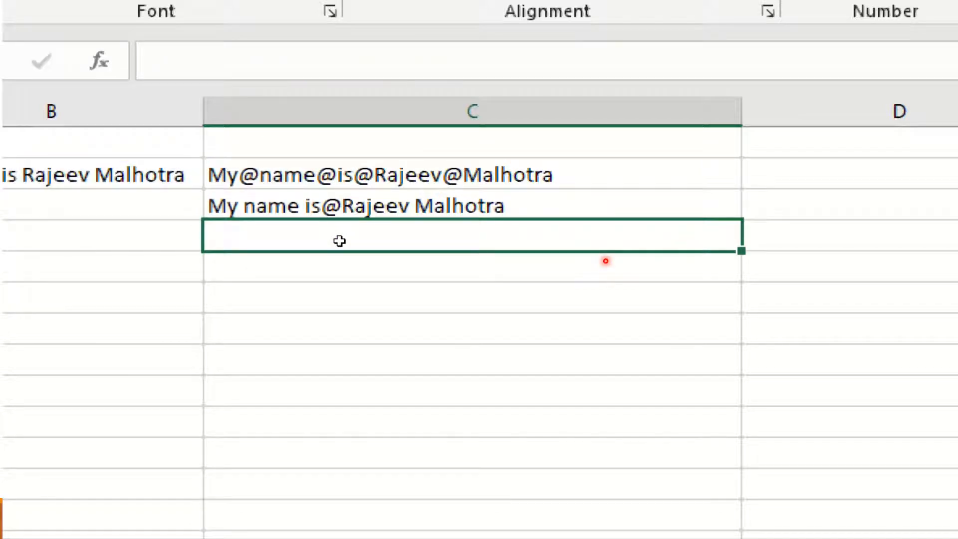
{"action": "mouse_move", "coordinate": [309, 234]}
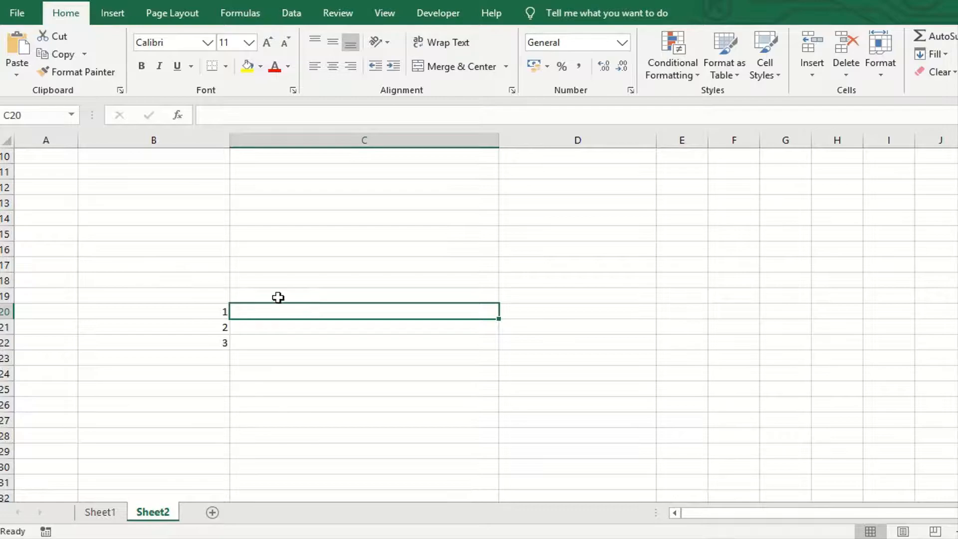
{"action": "mouse_move", "coordinate": [236, 335]}
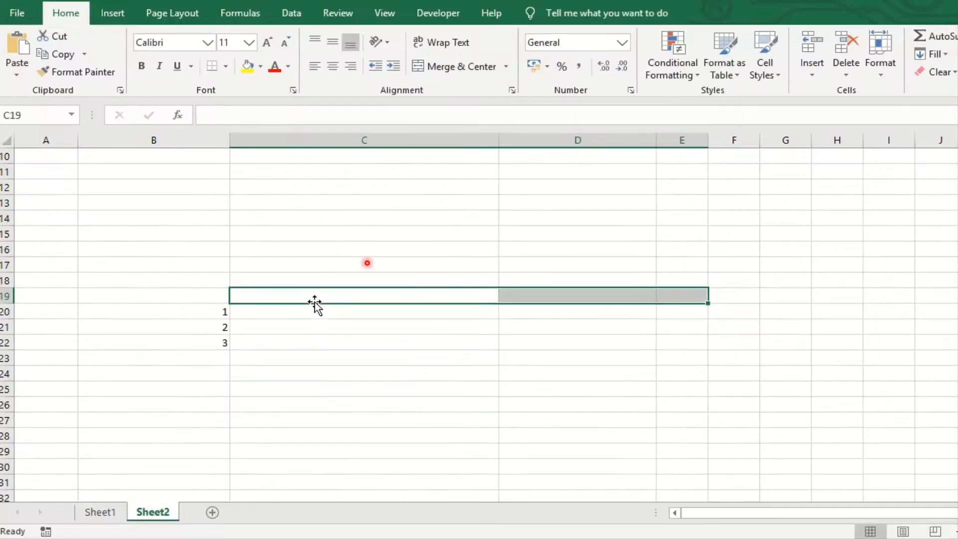
{"action": "mouse_move", "coordinate": [501, 147]}
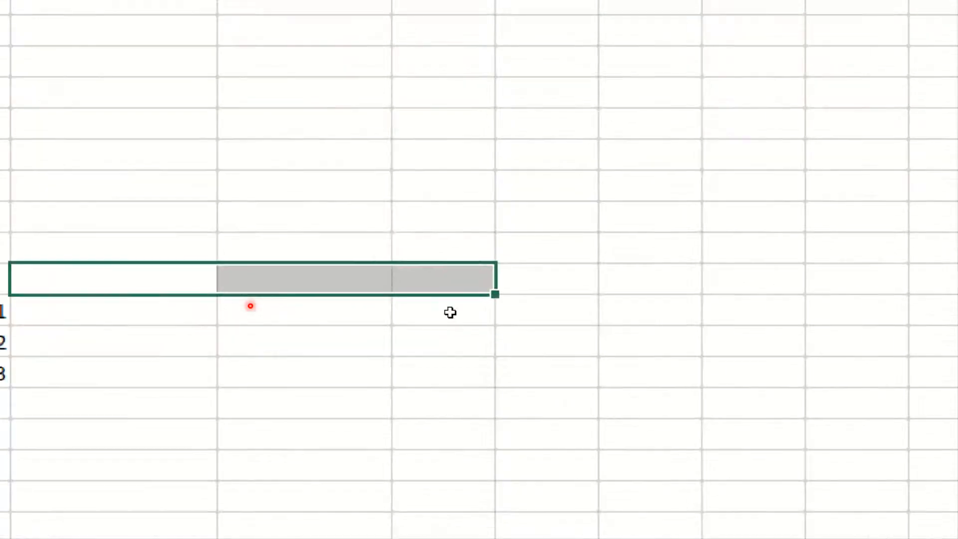
Begin a TRANSPOSE formula across C19:E19 to lay the vertical 1, 2, 3 out in a row.
{"action": "type", "text": "=tr"}
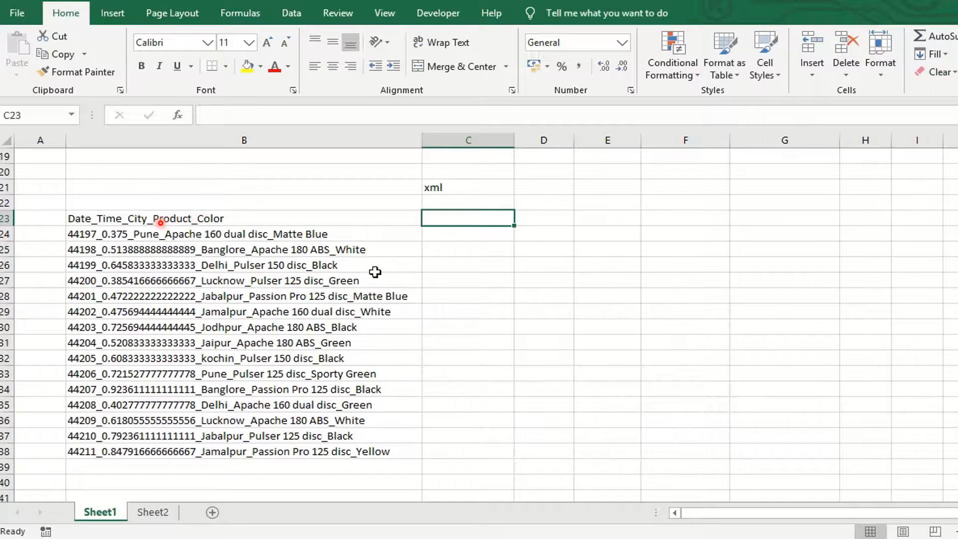
{"action": "mouse_move", "coordinate": [468, 218]}
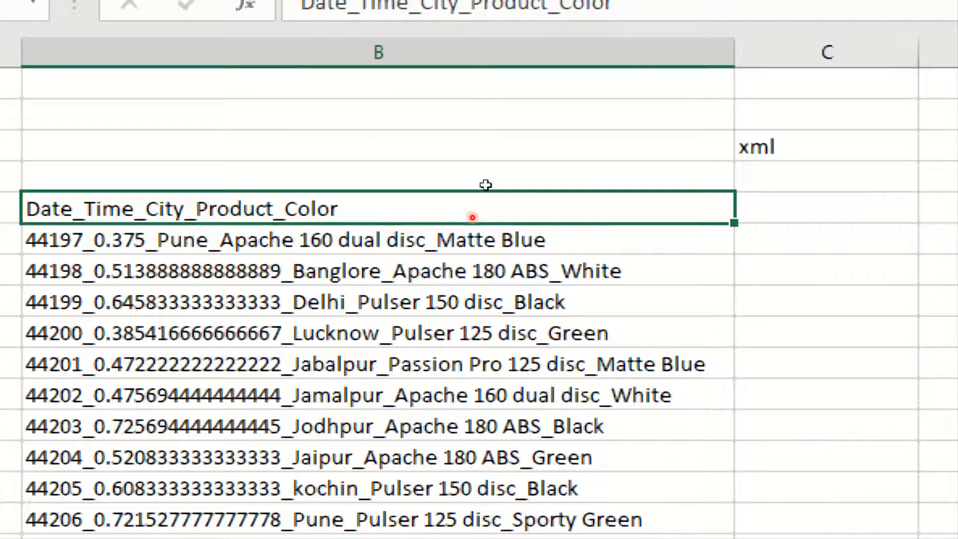
Label the cell beneath 'xml' with 'substitute' and bring column C into view.
{"action": "left_click", "coordinate": [827, 145]}
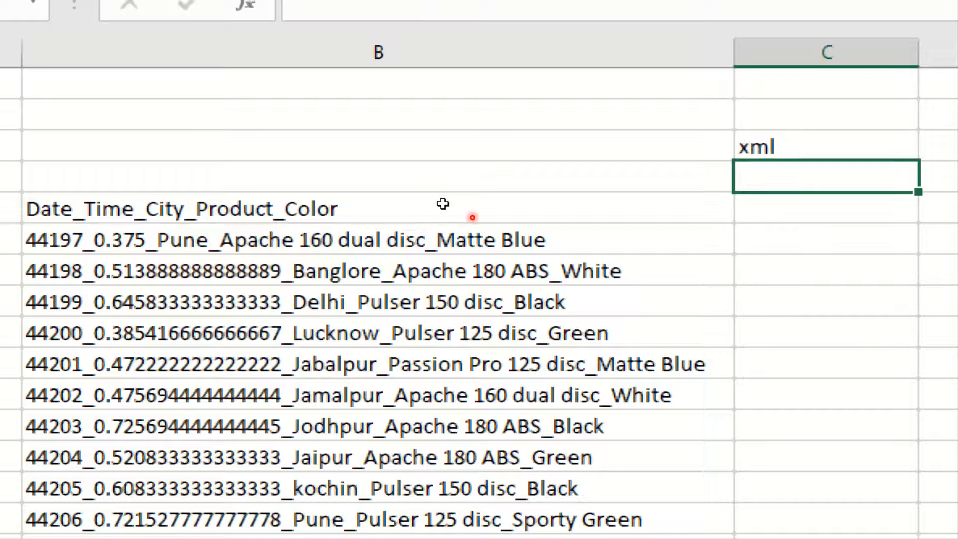
{"action": "type", "text": "substitute"}
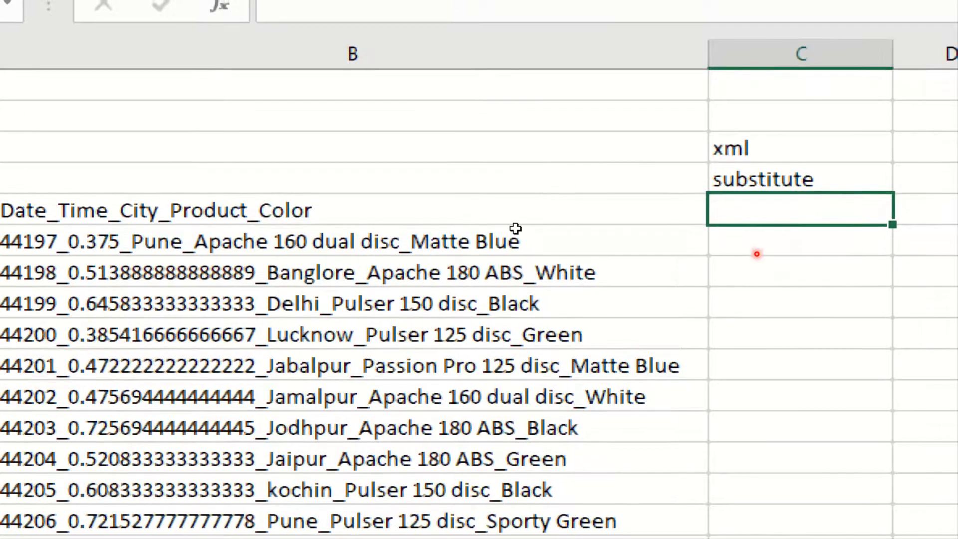
{"action": "scroll", "scroll_direction": "right", "scroll_amount": 3}
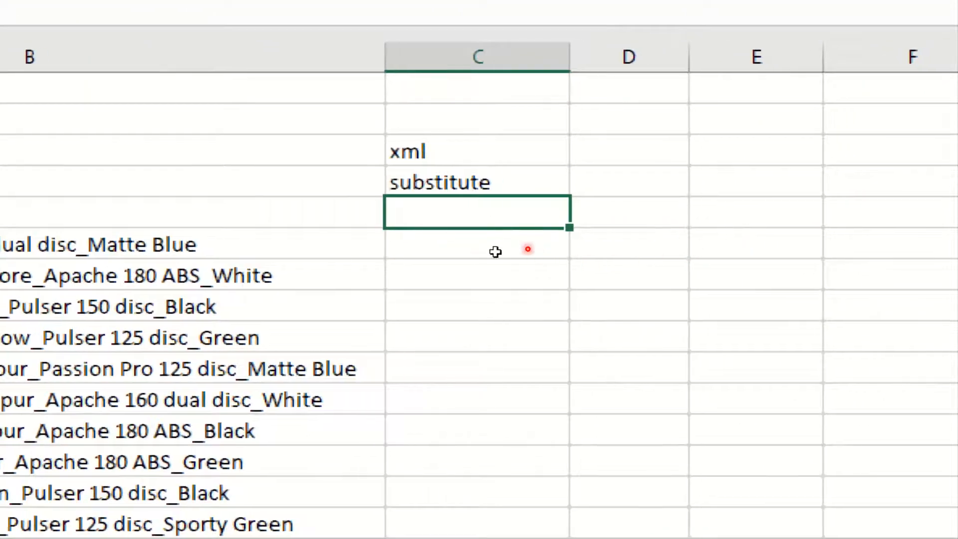
Start C23 as ="<p><br>"&SUBSTITUTE(B23,"_", referencing the underscore header.
{"action": "type", "text": "="}
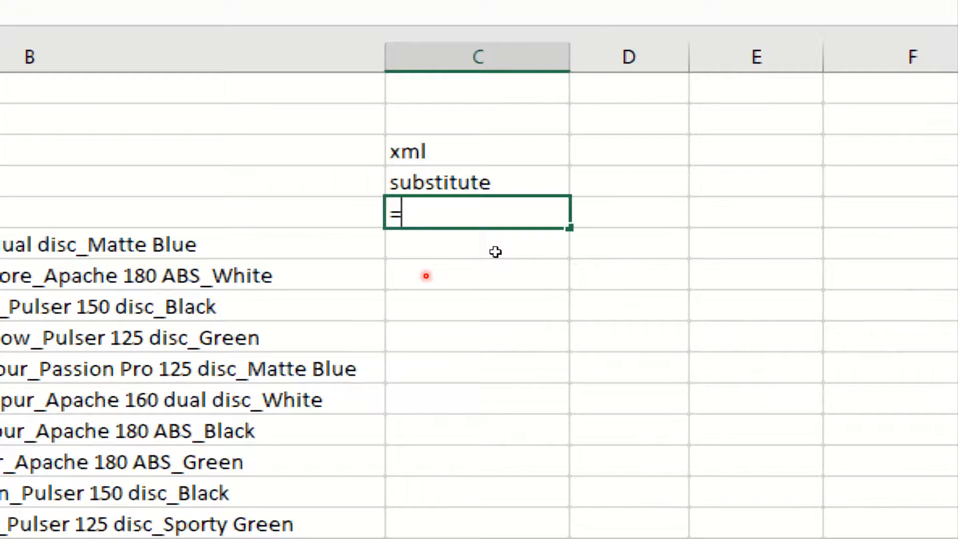
{"action": "type", "text": "\""}
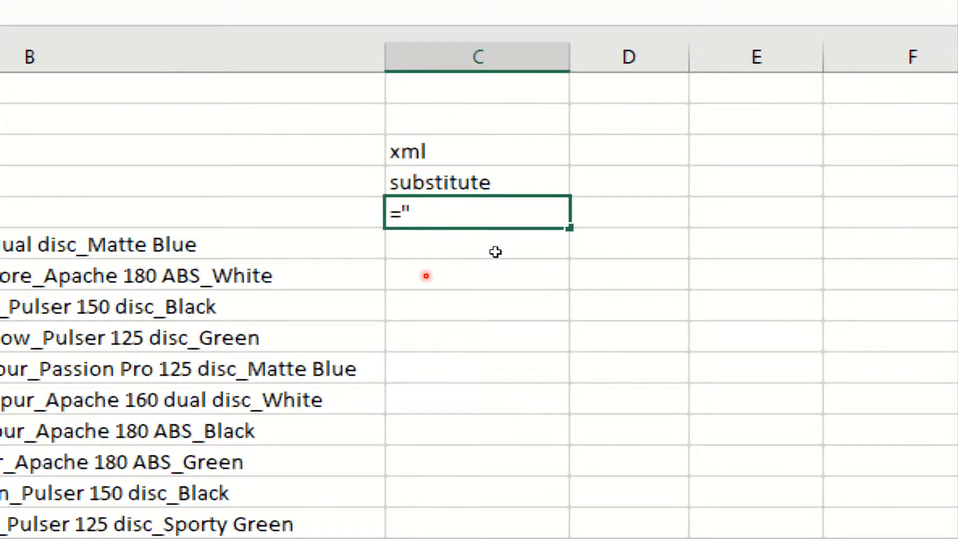
{"action": "type", "text": "<p>"}
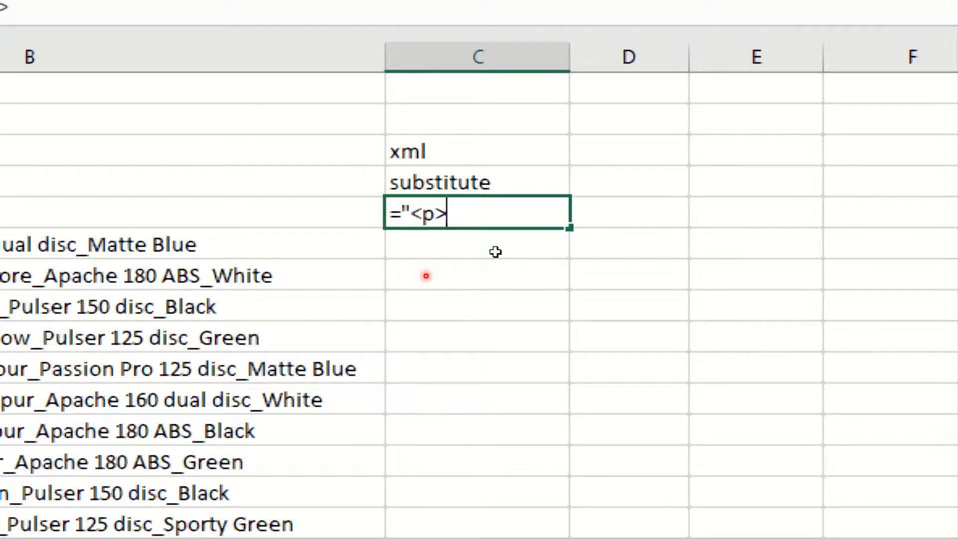
{"action": "type", "text": "<b"}
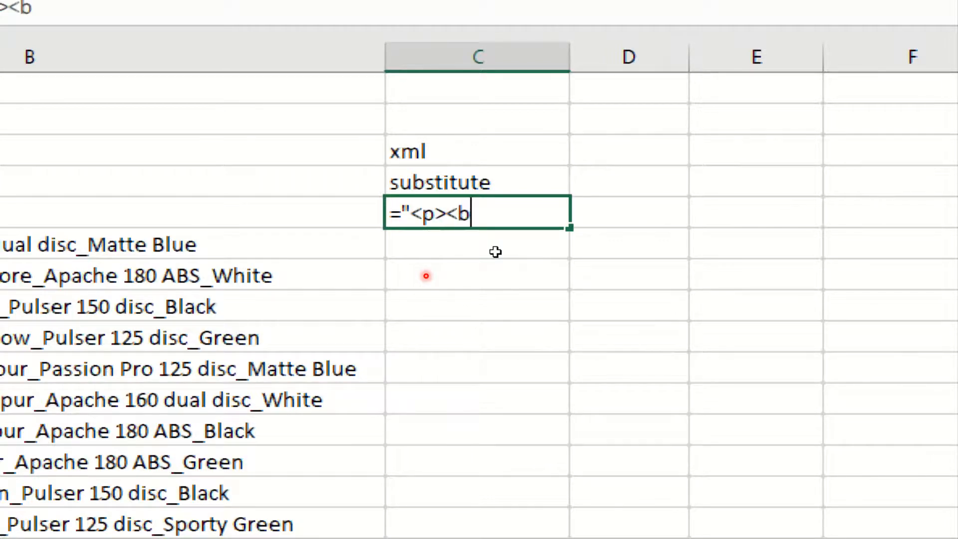
{"action": "type", "text": "r>"}
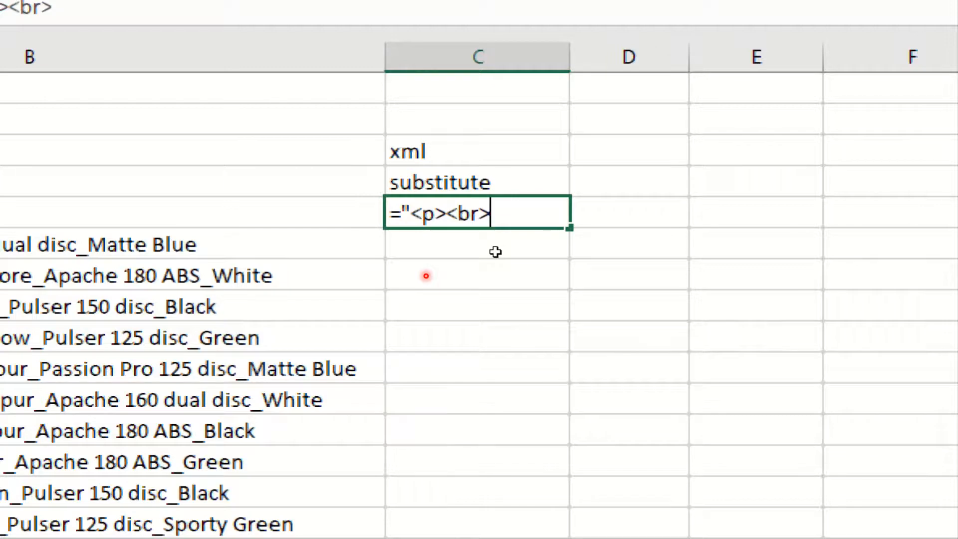
{"action": "type", "text": "\"&SUBSTITUTE("}
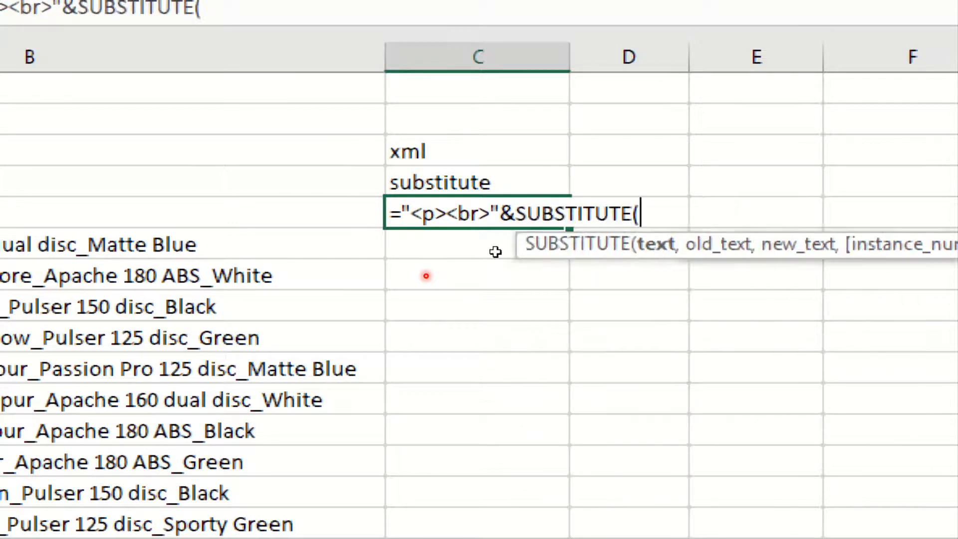
{"action": "left_click", "coordinate": [183, 213]}
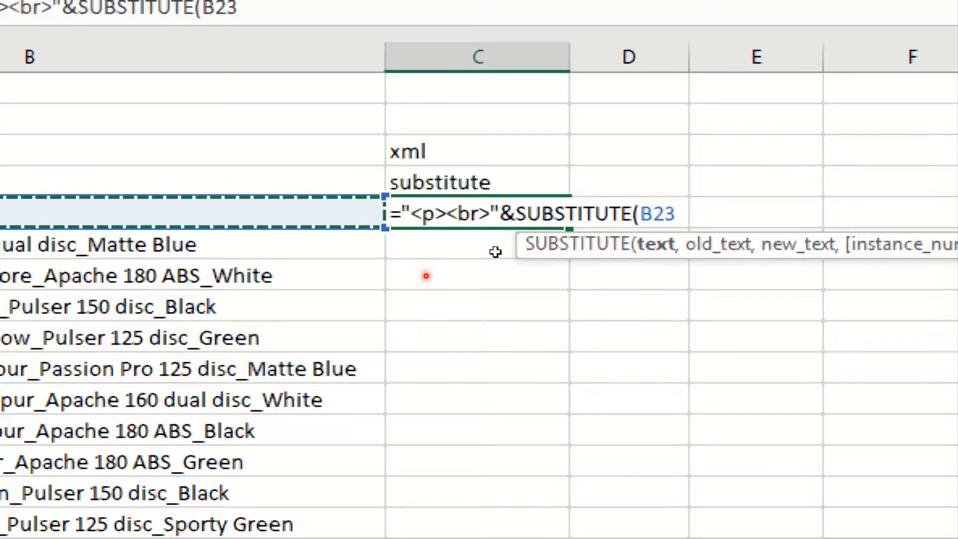
{"action": "type", "text": ",\""}
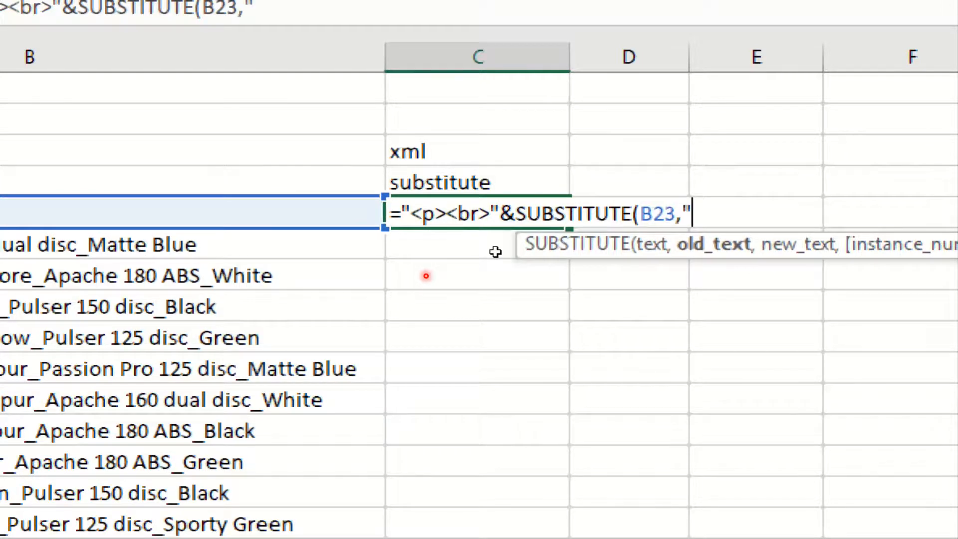
{"action": "type", "text": "_\""}
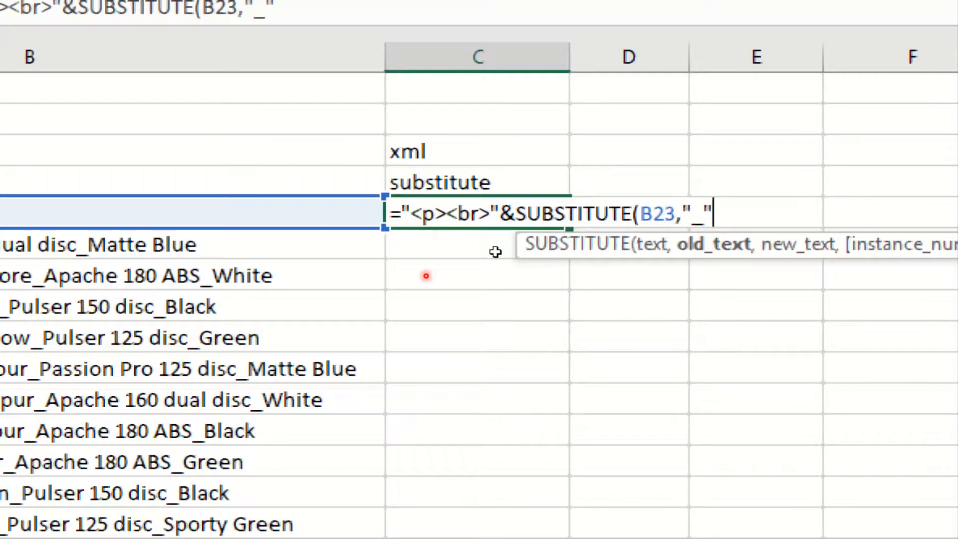
{"action": "type", "text": ","}
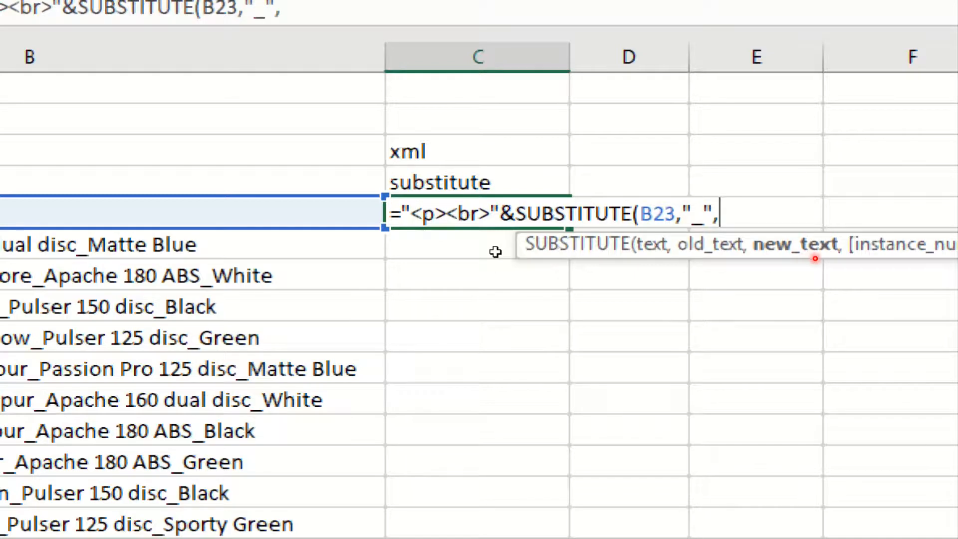
Finish the formula with "</br><br>")&"</br></p>" so each part is wrapped in br tags.
{"action": "type", "text": "\""}
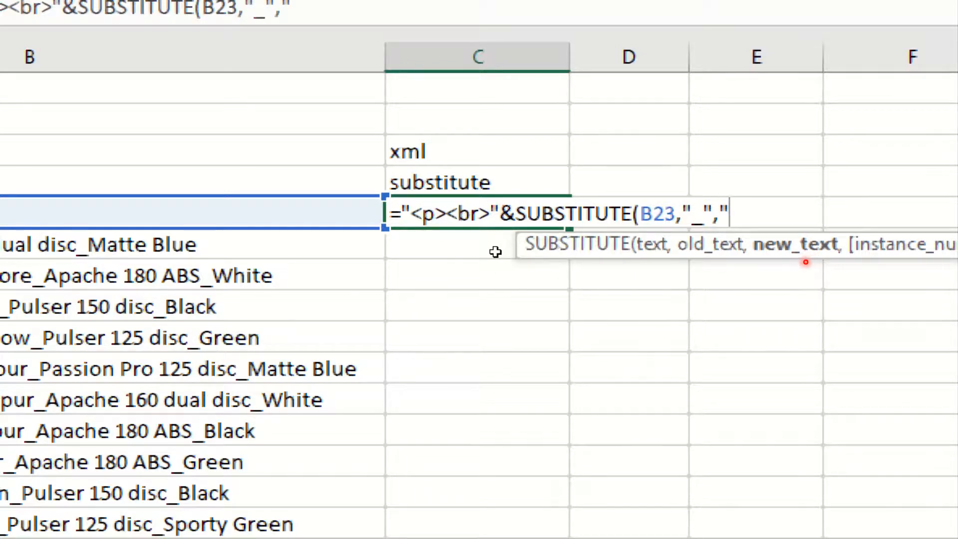
{"action": "type", "text": "<"}
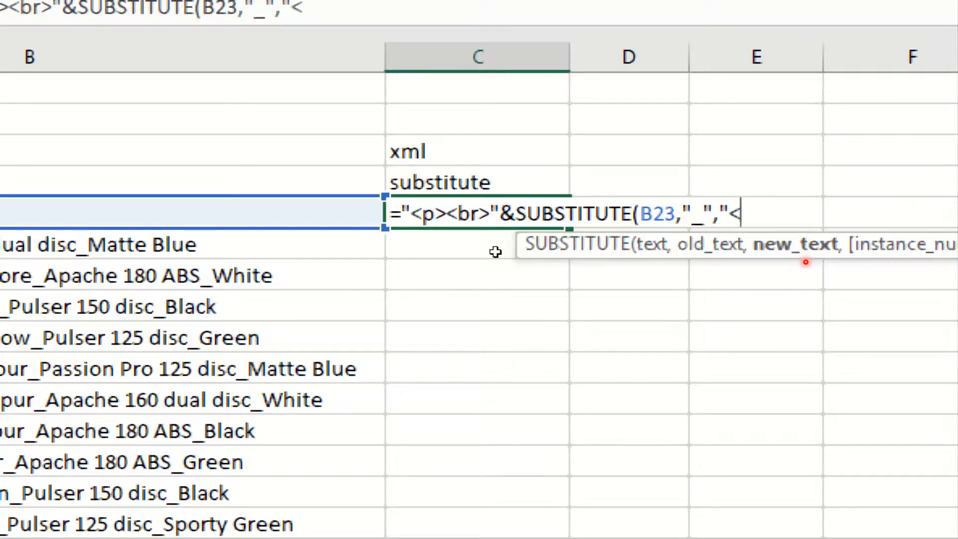
{"action": "type", "text": "/b"}
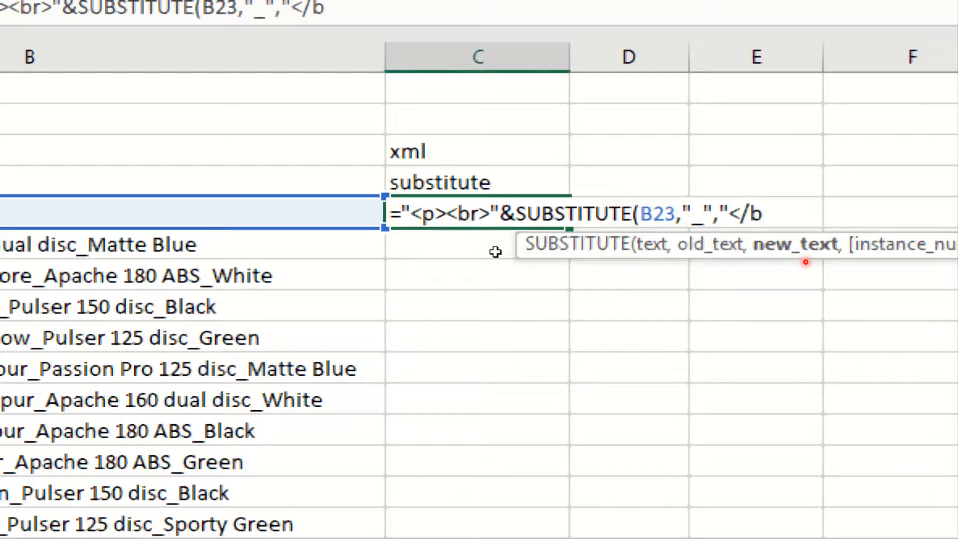
{"action": "type", "text": "r>"}
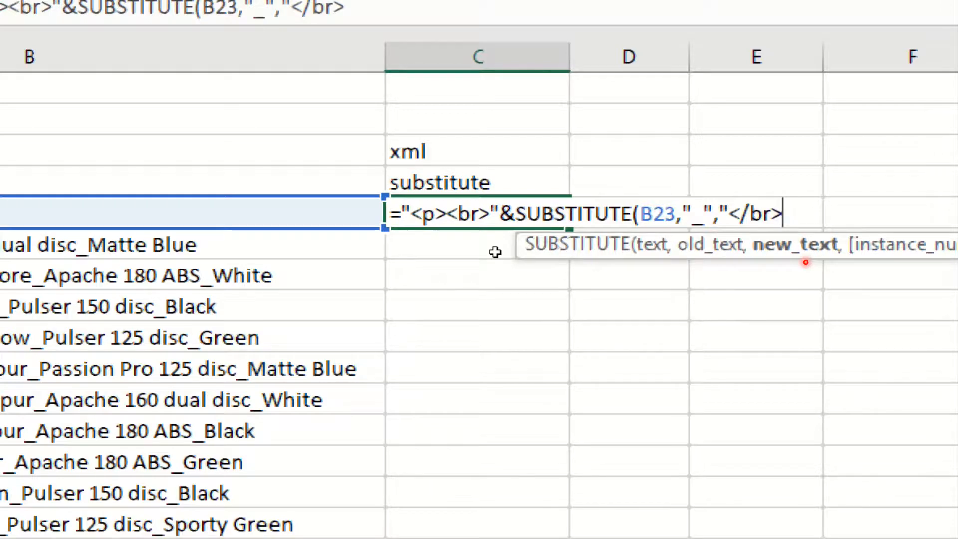
{"action": "type", "text": "<br"}
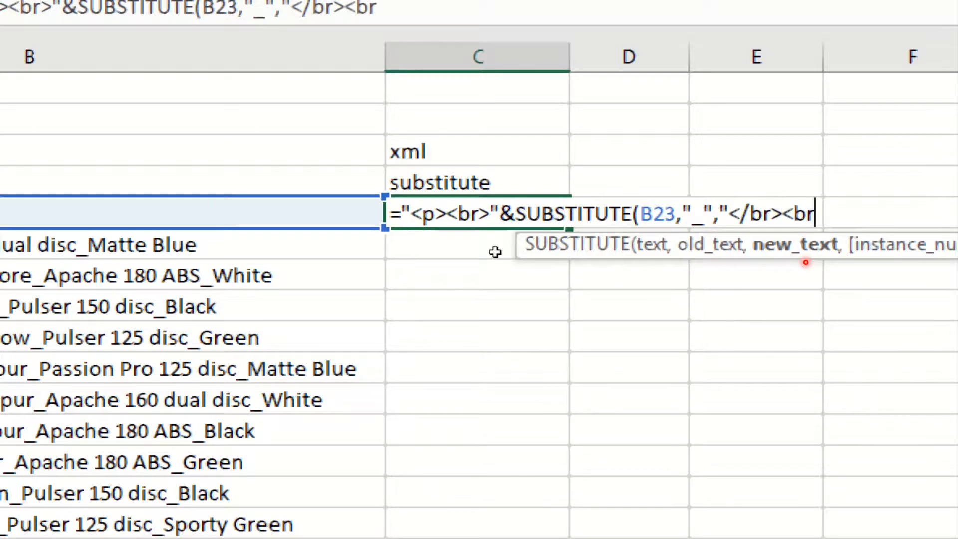
{"action": "type", "text": "\""}
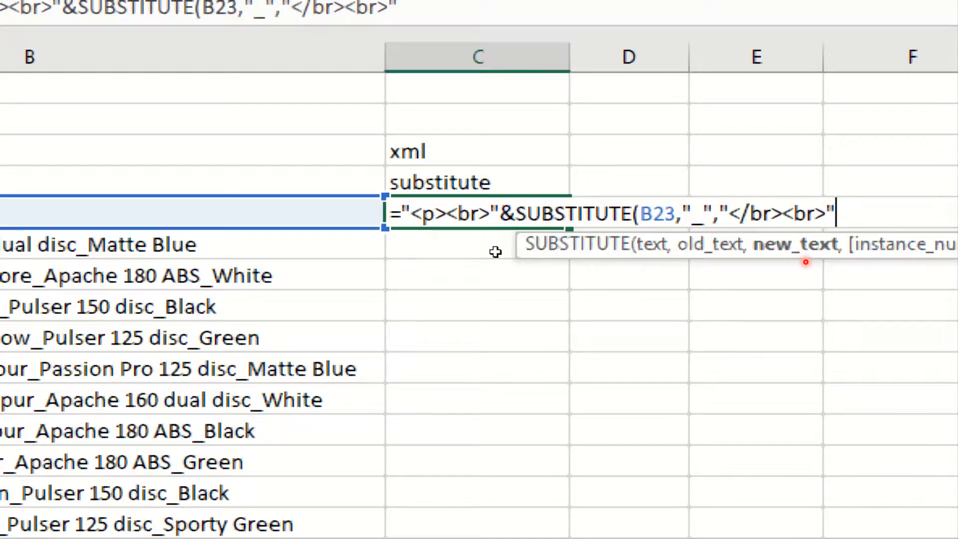
{"action": "type", "text": ")"}
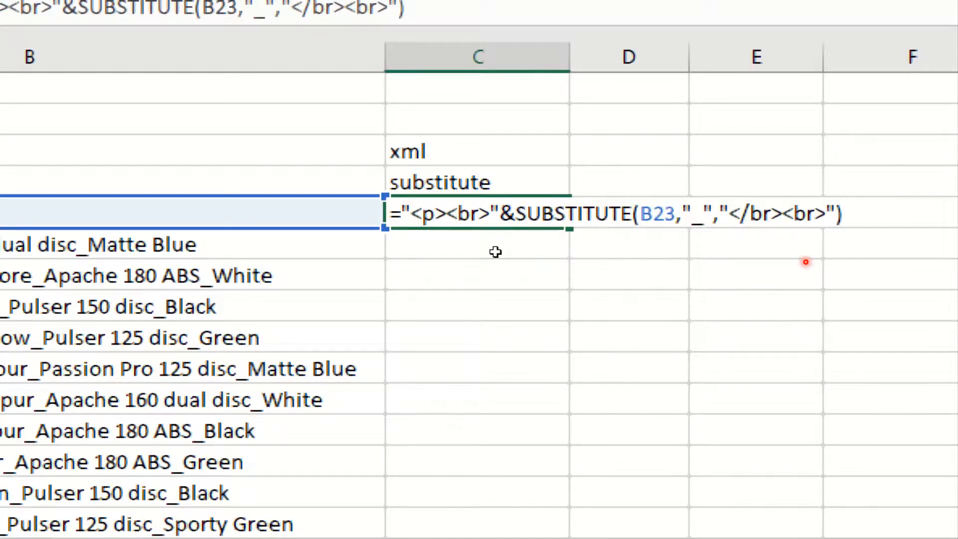
{"action": "type", "text": "&"}
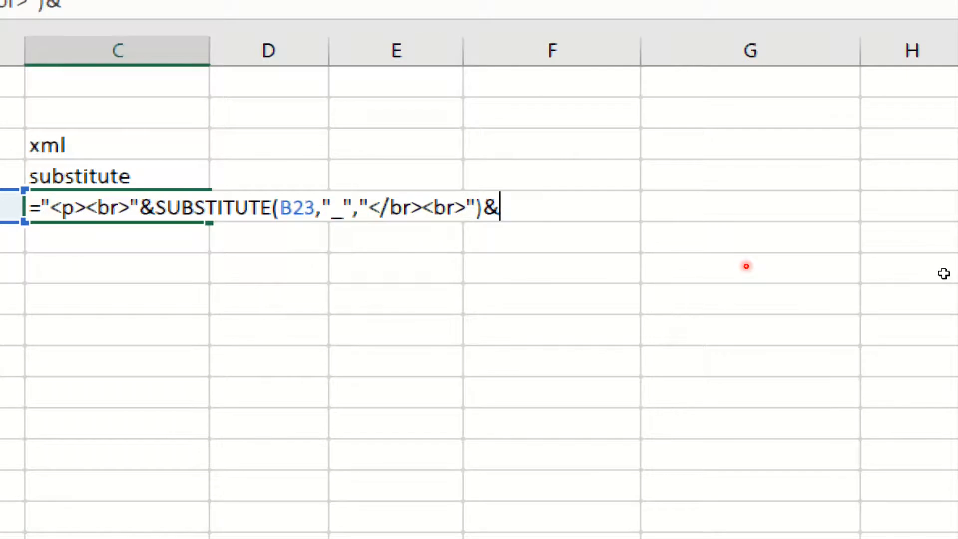
{"action": "type", "text": "\""}
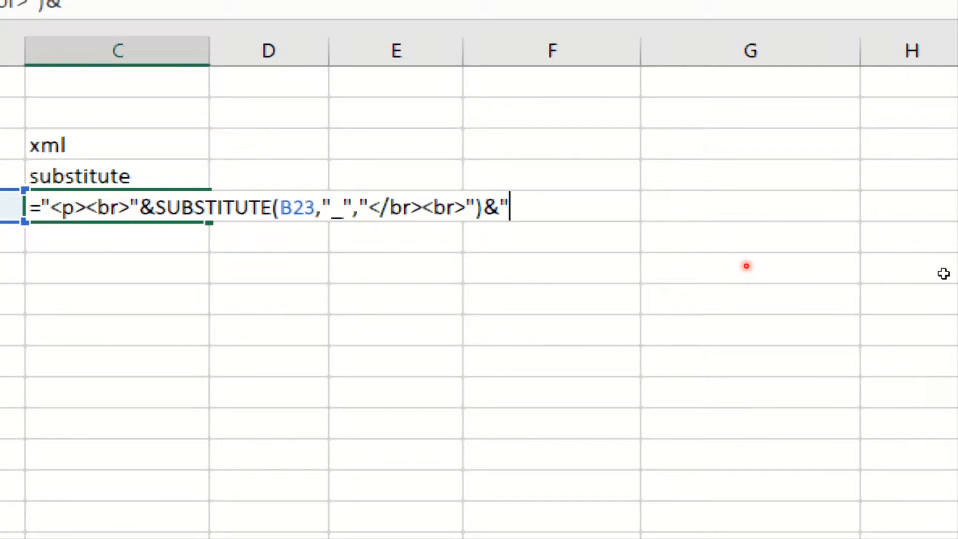
{"action": "type", "text": "<"}
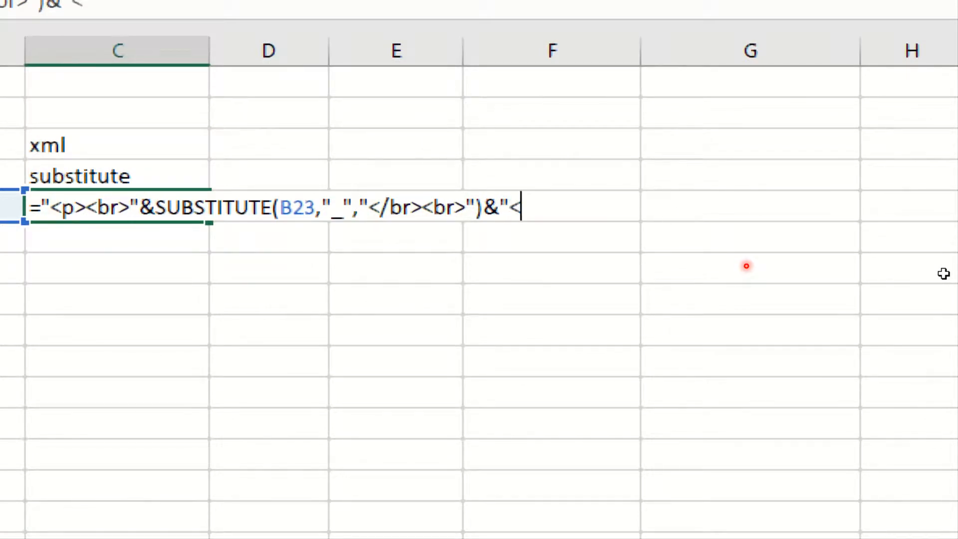
{"action": "type", "text": "/"}
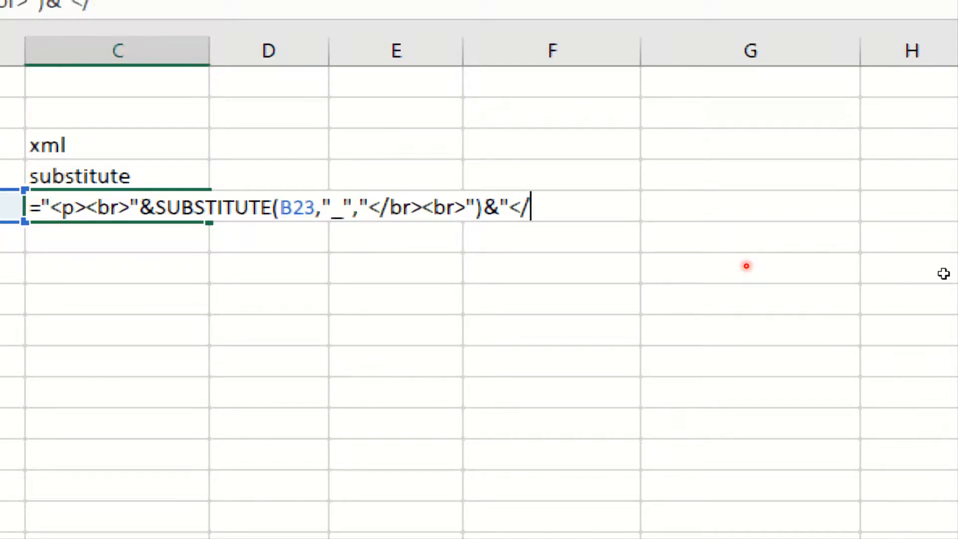
{"action": "type", "text": "br><"}
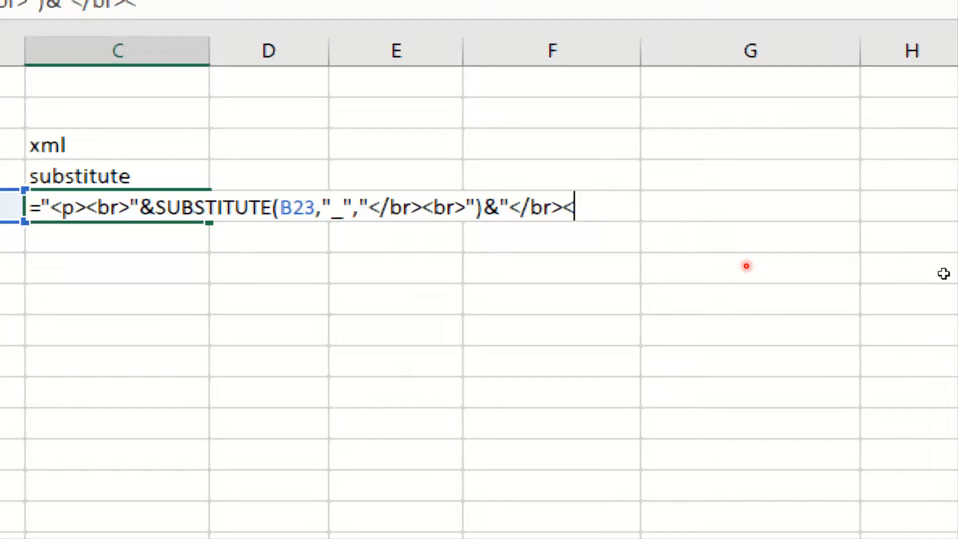
{"action": "type", "text": "/p"}
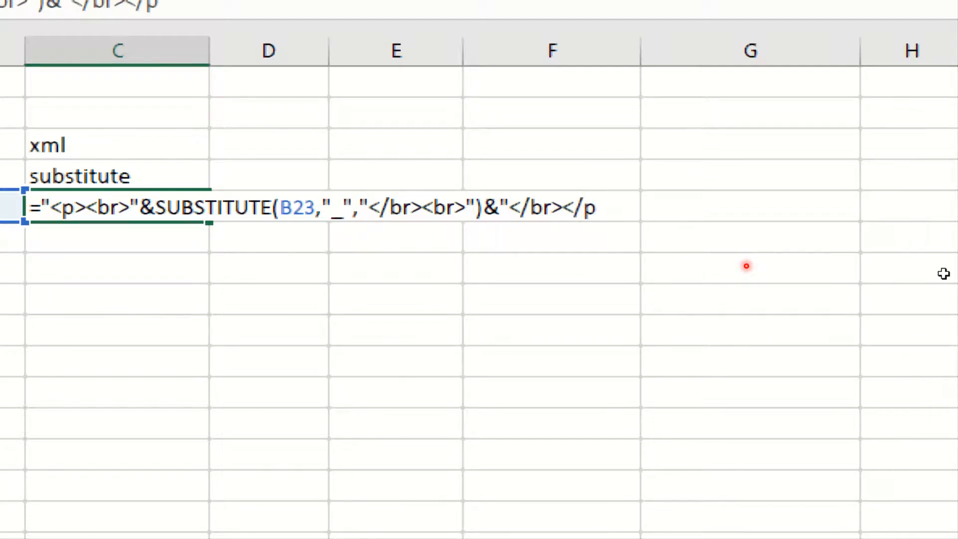
{"action": "type", "text": "\""}
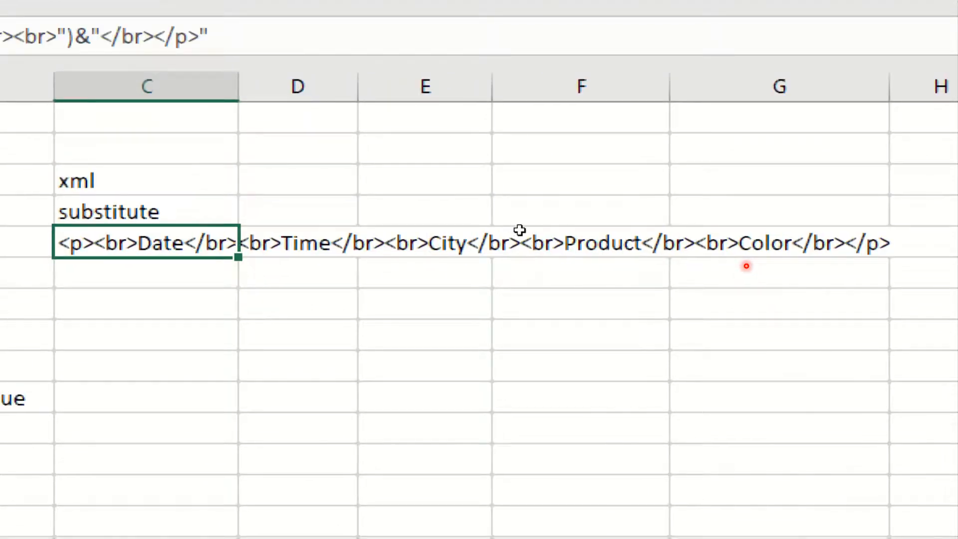
{"action": "mouse_move", "coordinate": [515, 229]}
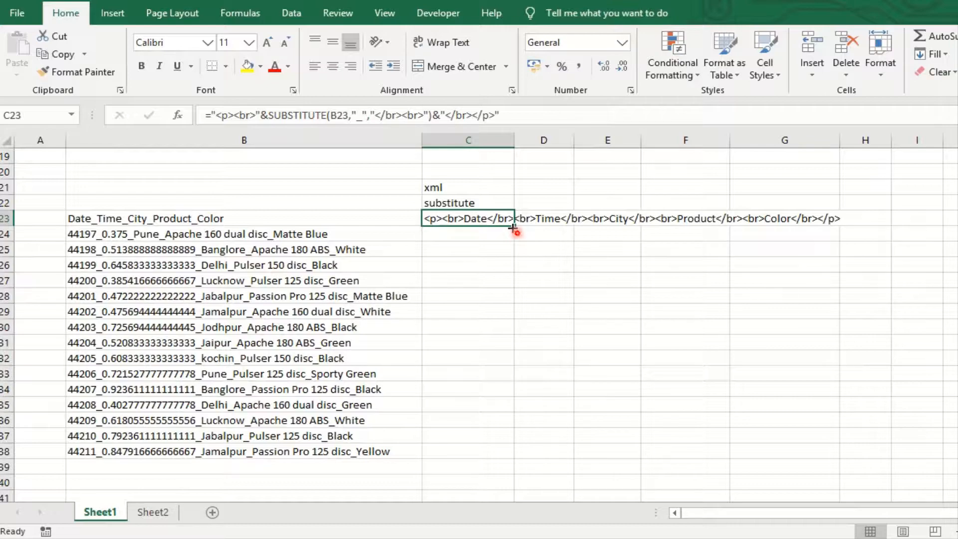
{"action": "mouse_move", "coordinate": [515, 230]}
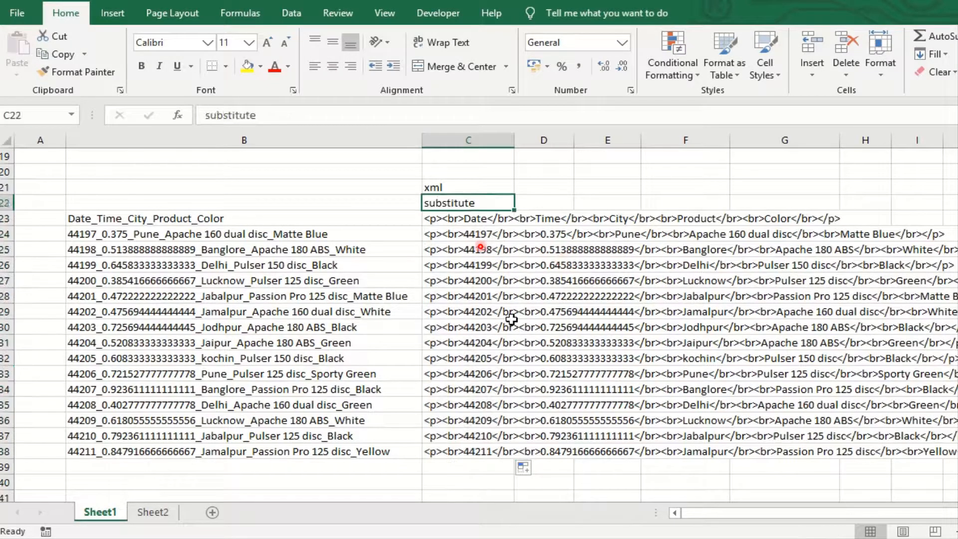
Add a 'filterxml' label in D22 beside the 'substitute' label.
{"action": "left_click", "coordinate": [543, 202]}
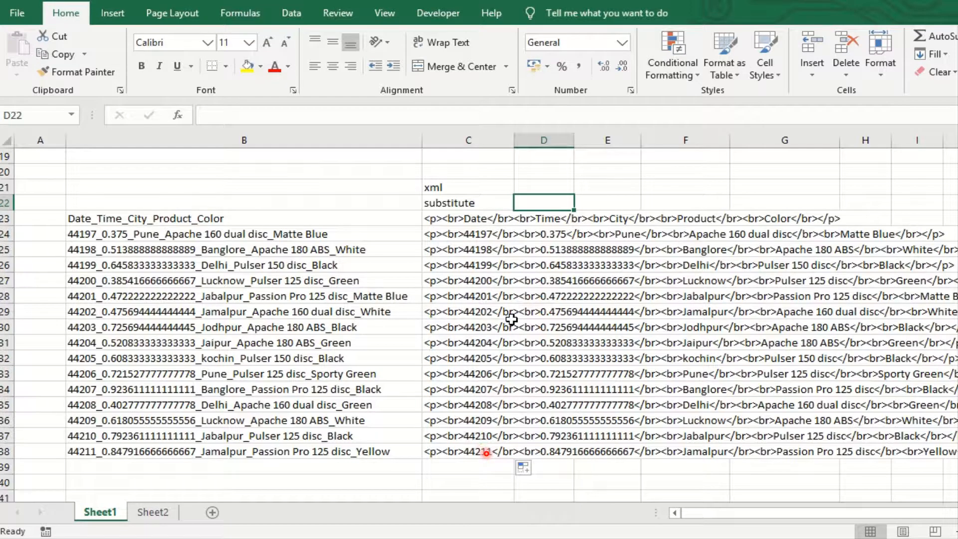
{"action": "type", "text": "filter"}
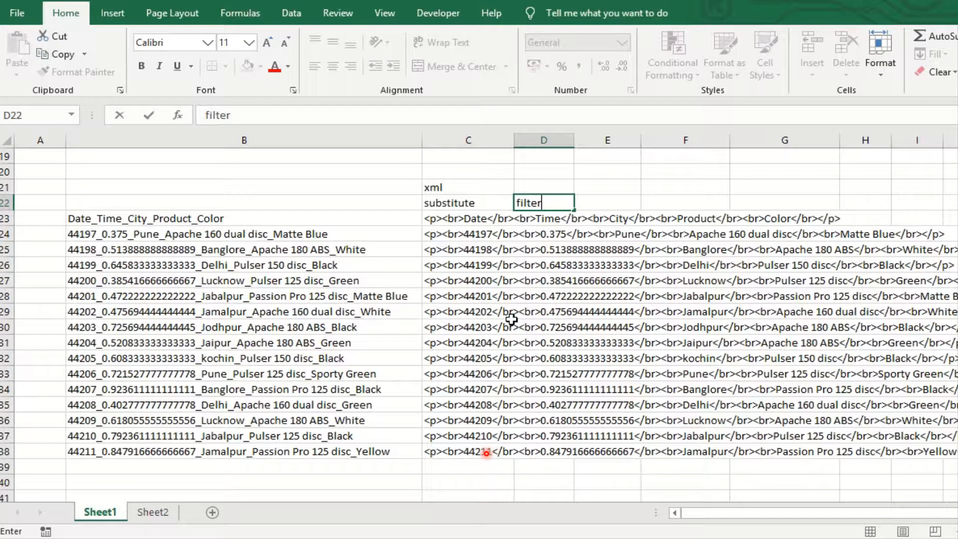
{"action": "key", "text": "enter"}
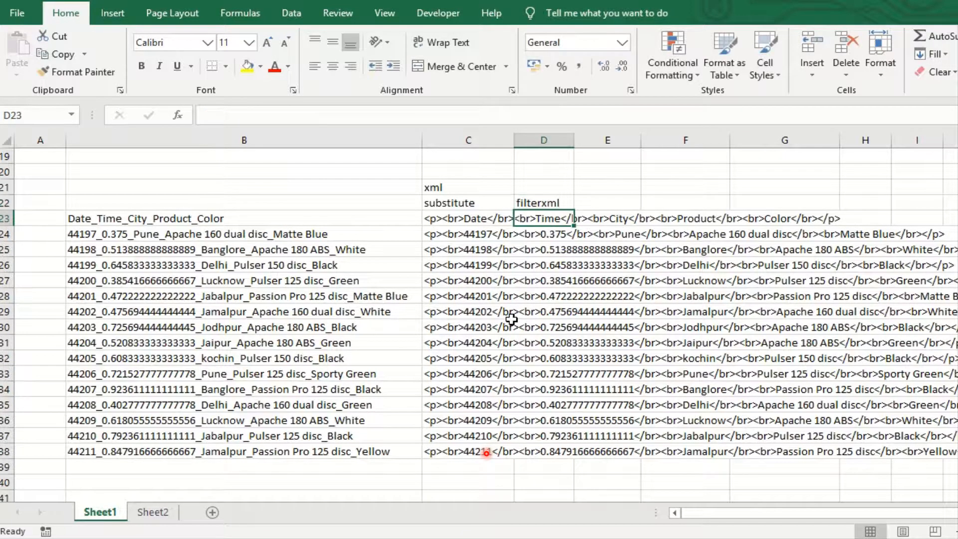
Select the five output cells D23:H23 beside the XML header row.
{"action": "left_click", "coordinate": [40, 218]}
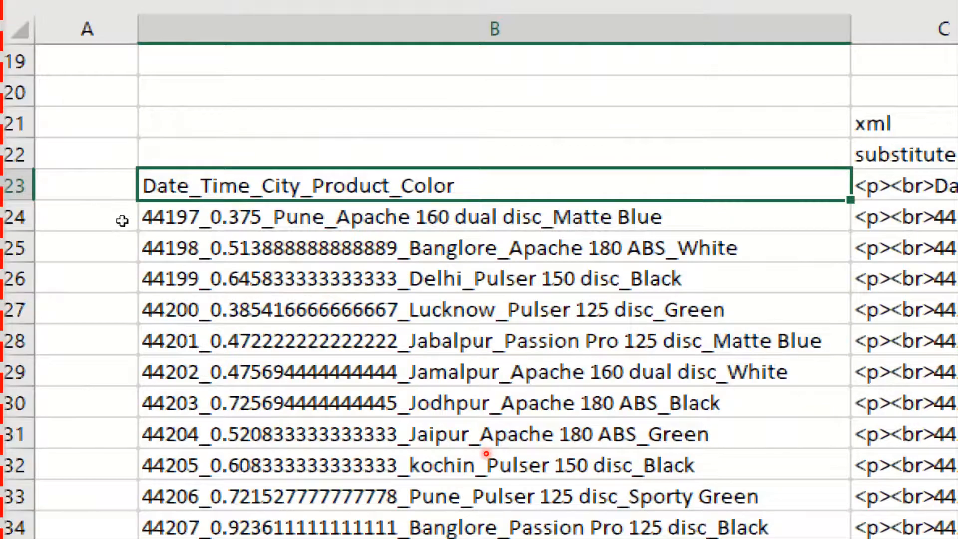
{"action": "mouse_move", "coordinate": [217, 278]}
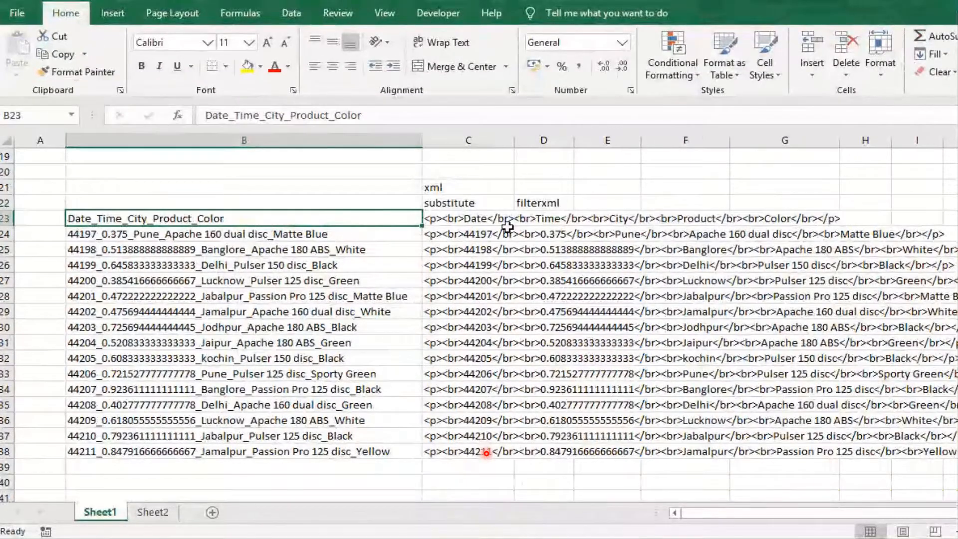
{"action": "left_click", "coordinate": [543, 218]}
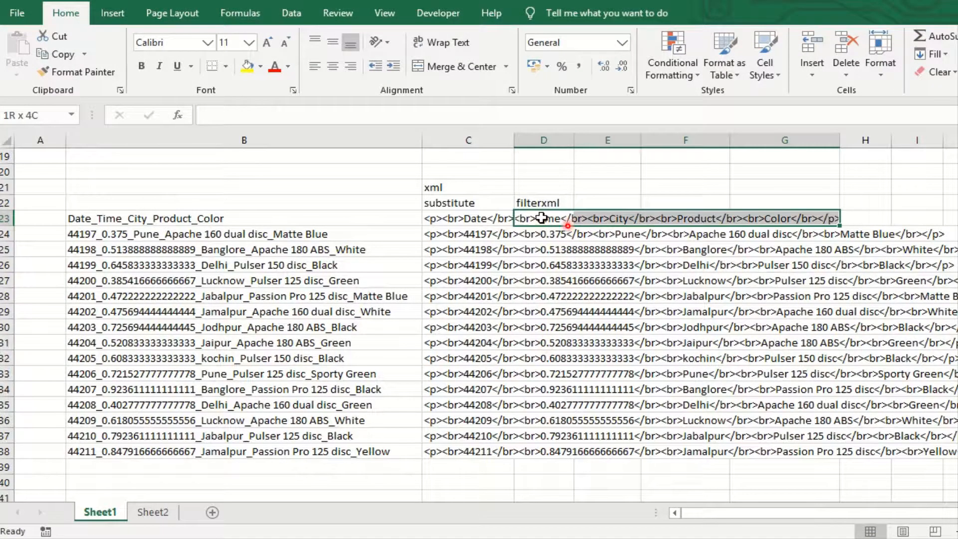
{"action": "left_click", "coordinate": [543, 219]}
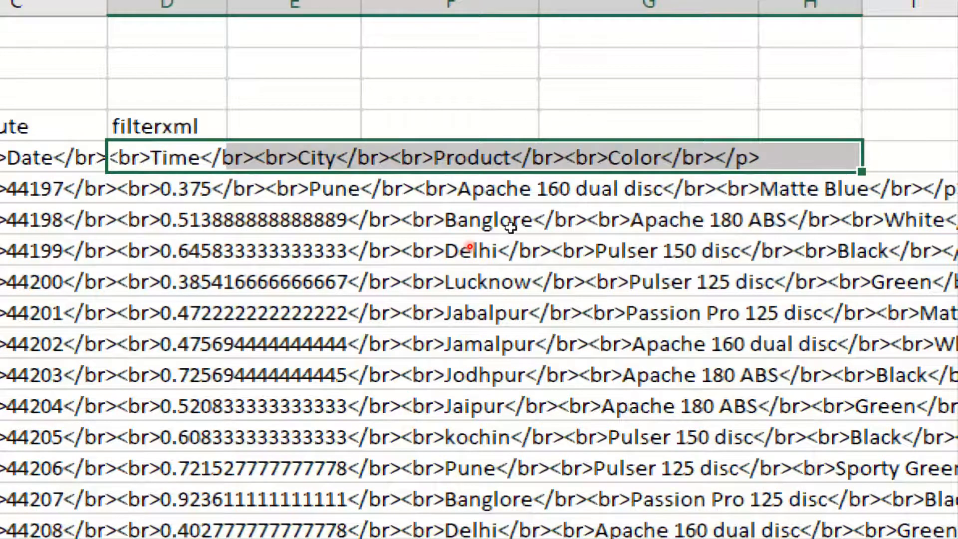
{"action": "mouse_move", "coordinate": [547, 219]}
{"action": "type", "text": "="}
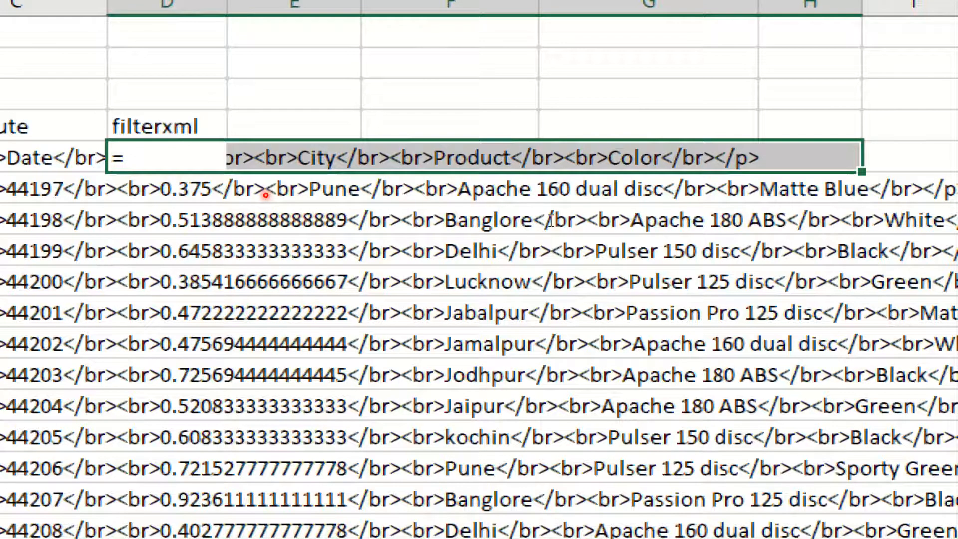
Enter =TRANSPOSE(FILTERXML(C23,"//br")) to spill Date, Time, City, Product, Color across the row.
{"action": "type", "text": "TRANSPOSE("}
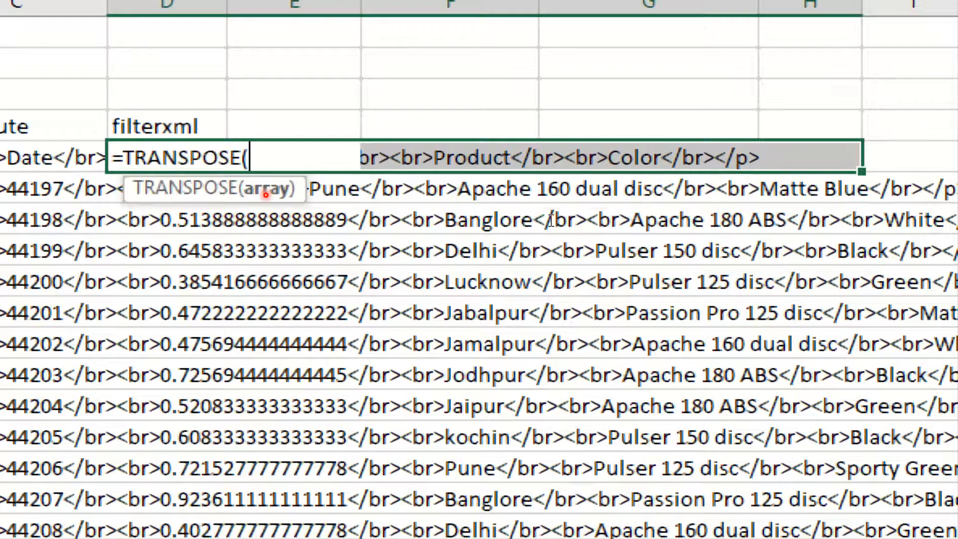
{"action": "type", "text": "filt"}
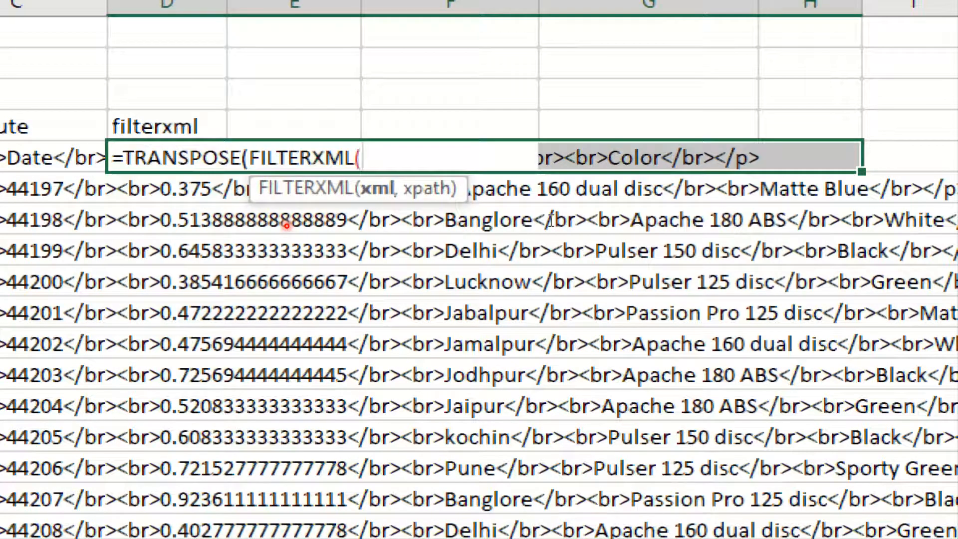
{"action": "type", "text": "C23"}
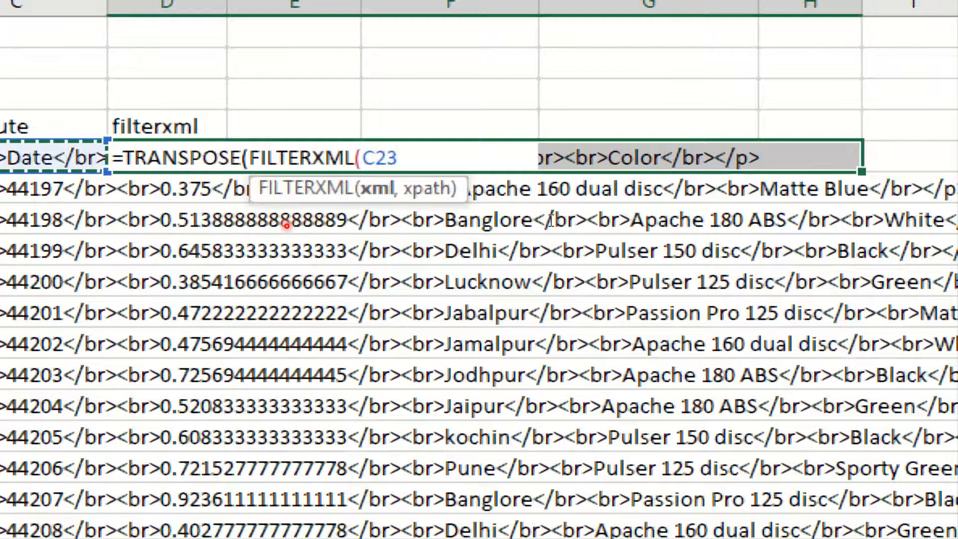
{"action": "type", "text": ",\""}
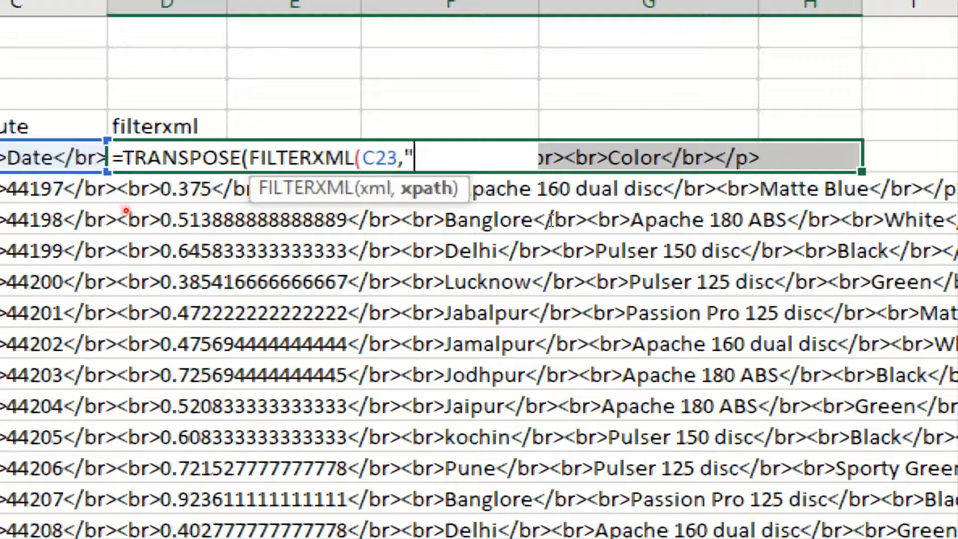
{"action": "type", "text": "//"}
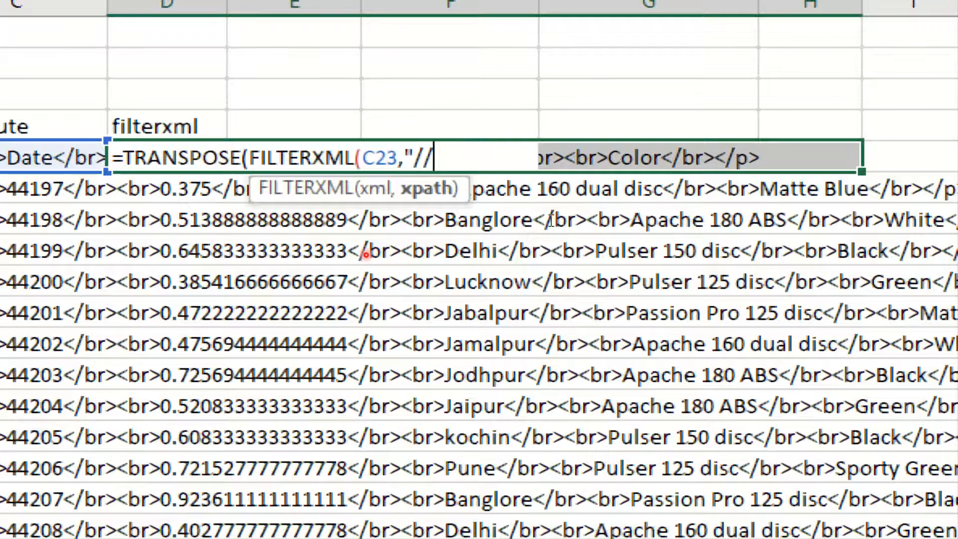
{"action": "type", "text": "br"}
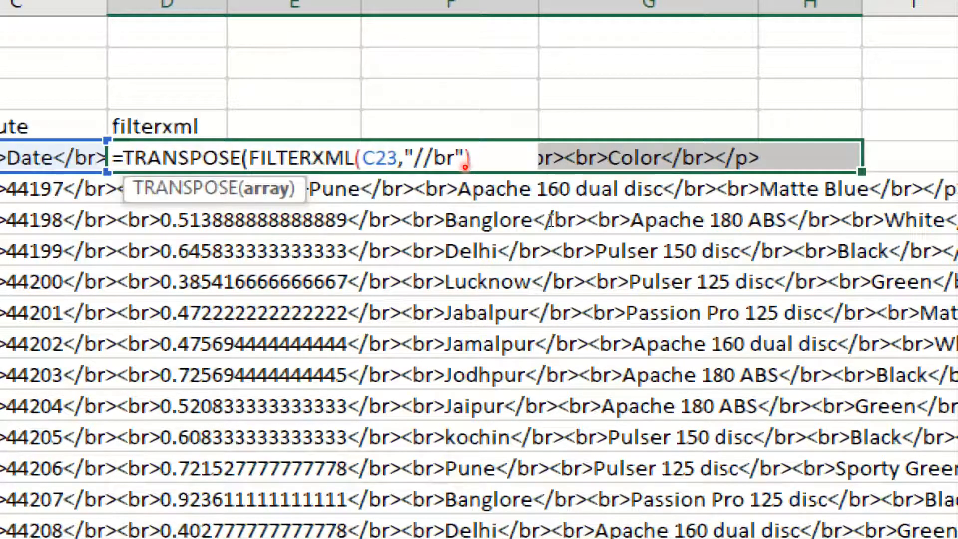
{"action": "type", "text": ")"}
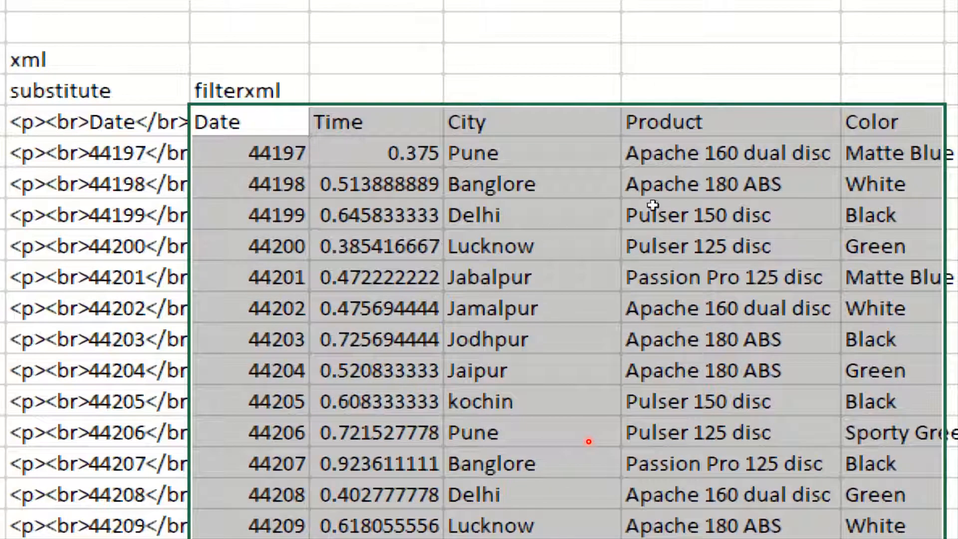
Format the Date column values as Short Date (e.g. 01-01-2021).
{"action": "scroll", "scroll_direction": "down", "scroll_amount": 3}
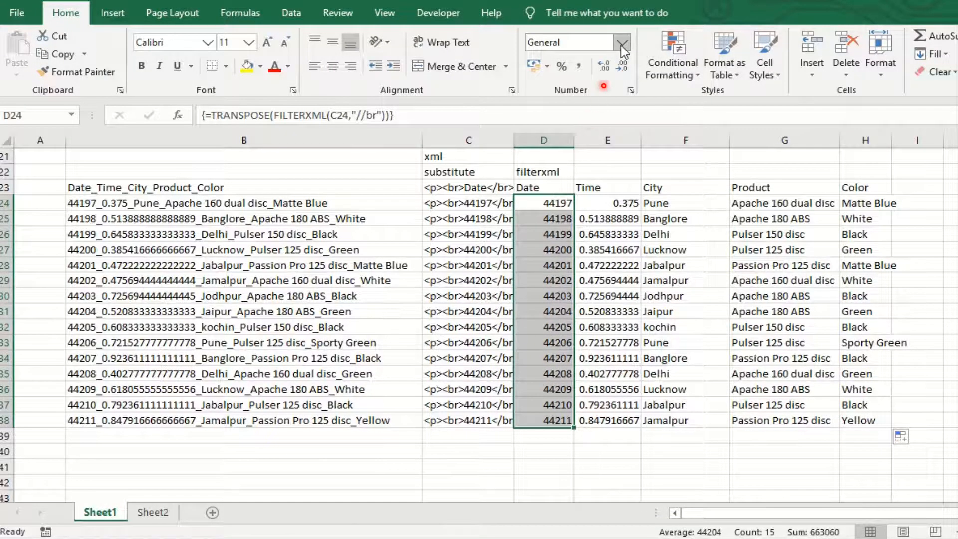
{"action": "left_click", "coordinate": [622, 41]}
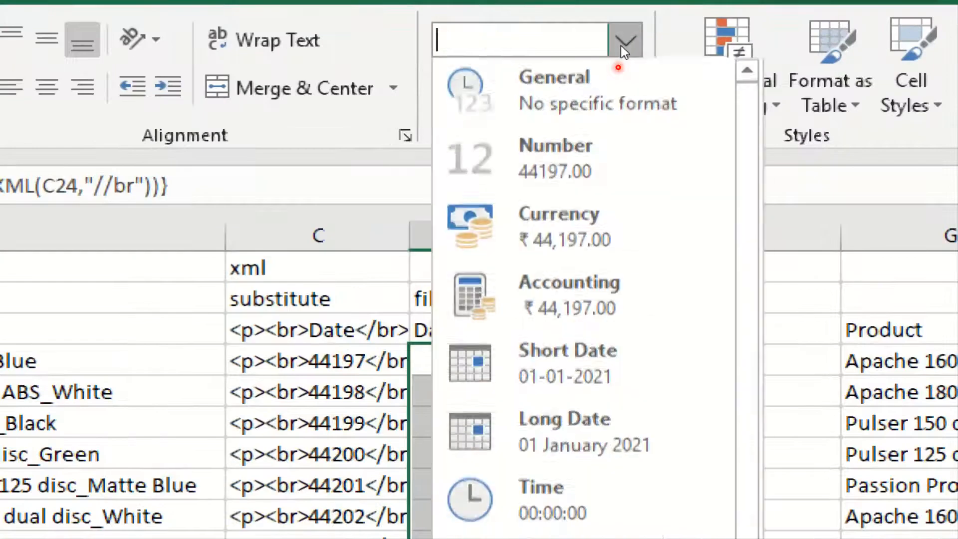
{"action": "mouse_move", "coordinate": [583, 437]}
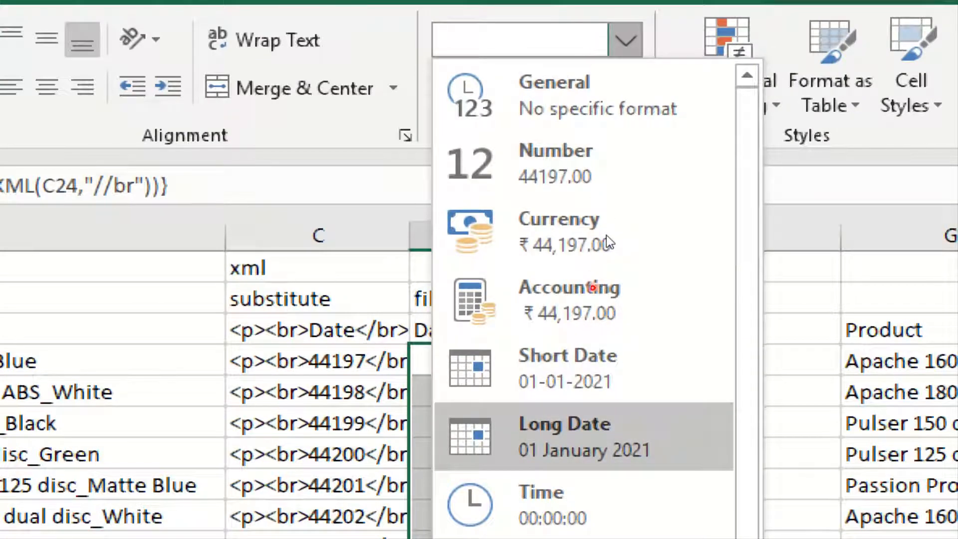
{"action": "left_click", "coordinate": [564, 366]}
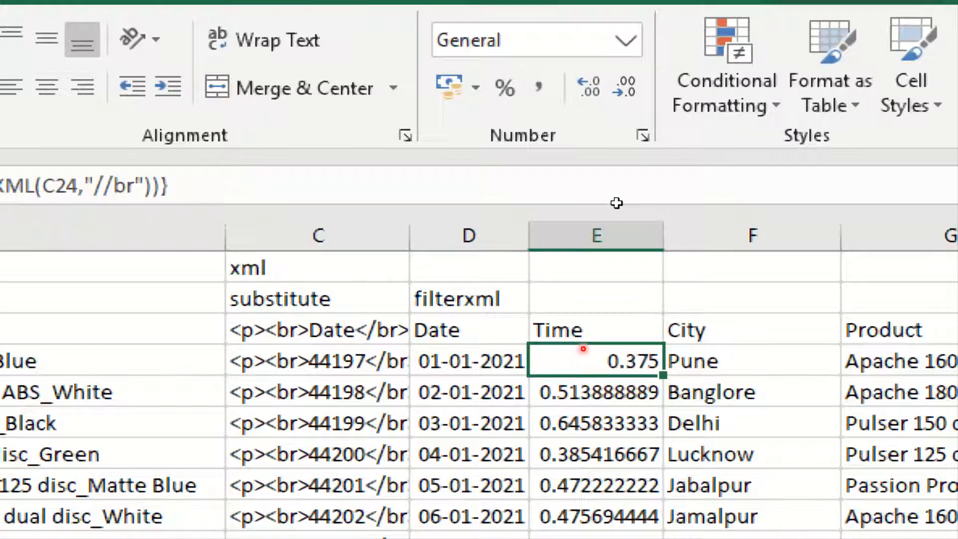
Format the Time column values as Time (e.g. 09:00:00).
{"action": "scroll", "scroll_direction": "down", "scroll_amount": 3}
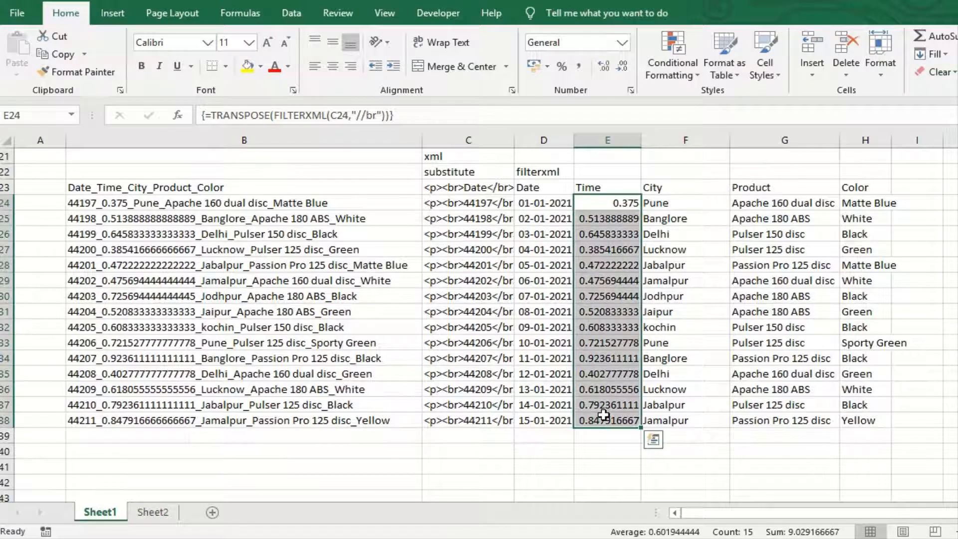
{"action": "mouse_move", "coordinate": [622, 47]}
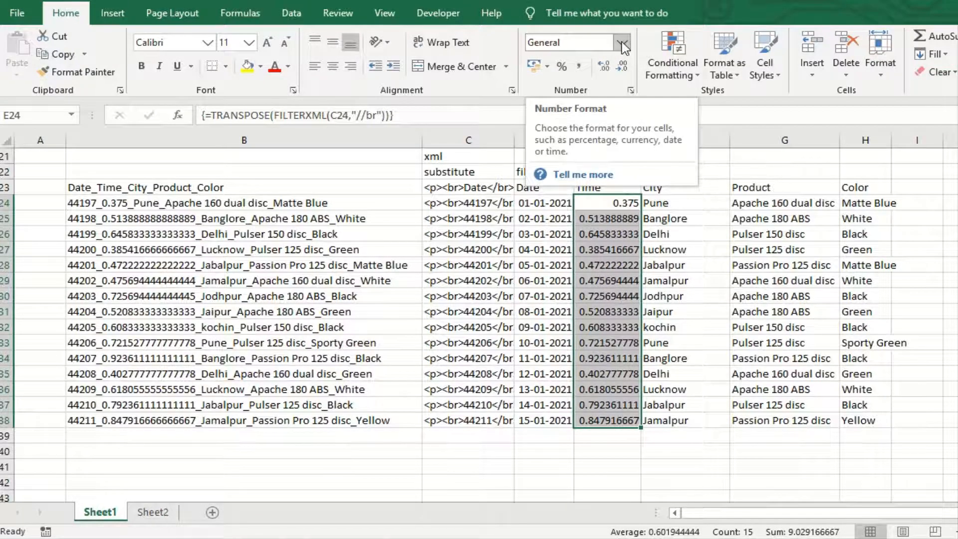
{"action": "left_click", "coordinate": [621, 42]}
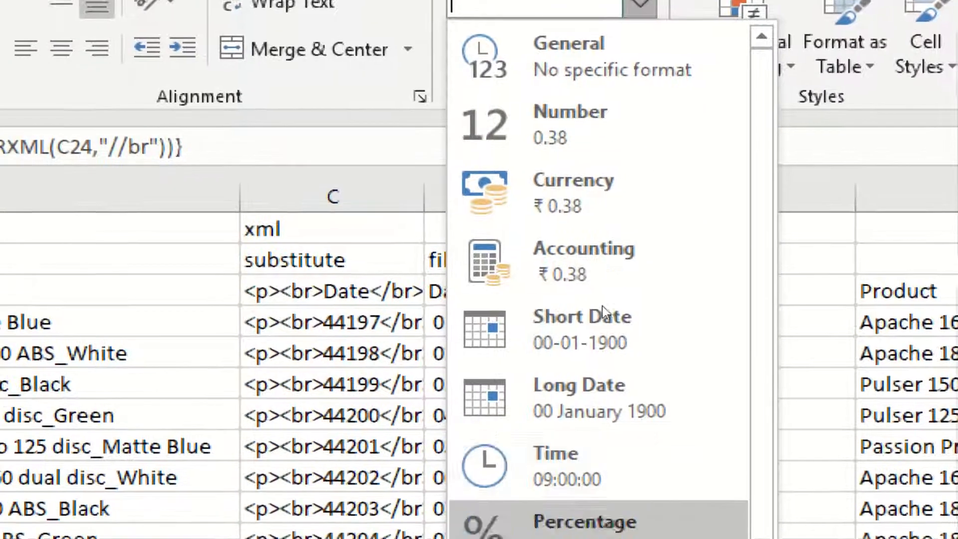
{"action": "left_click", "coordinate": [554, 464]}
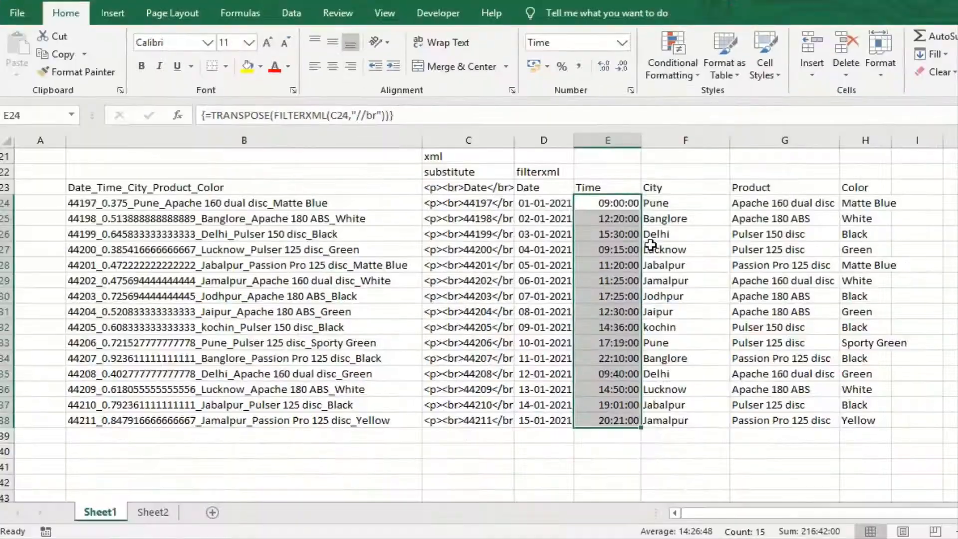
{"action": "left_click", "coordinate": [784, 450]}
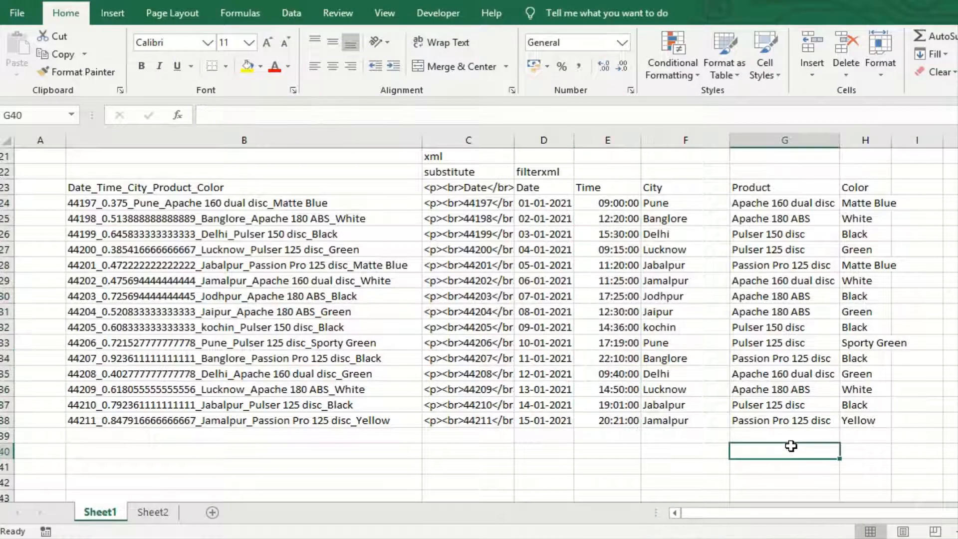